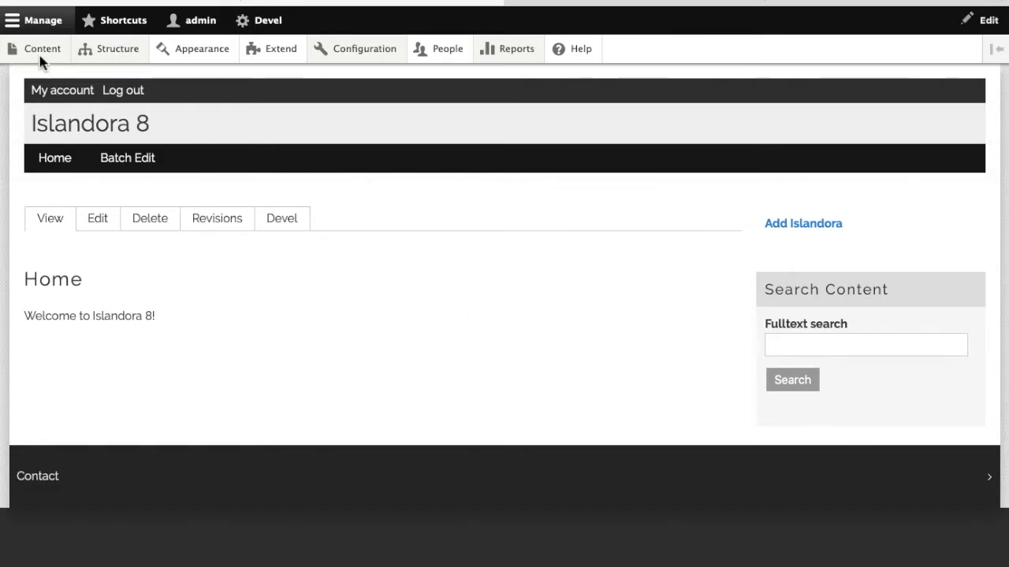
# Go to the site Content listing and start adding new content.
pyautogui.click(42, 48)
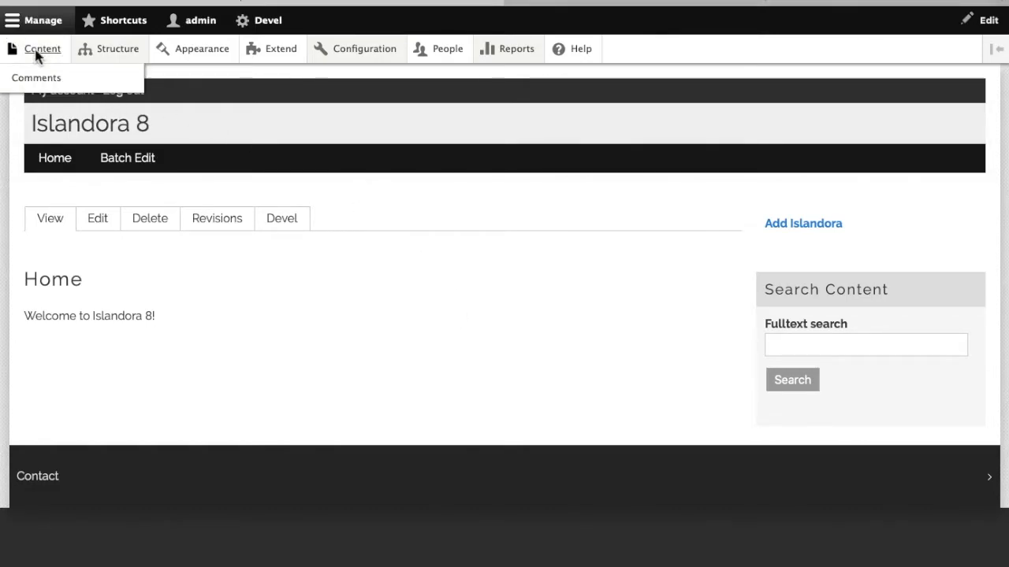
pyautogui.click(42, 48)
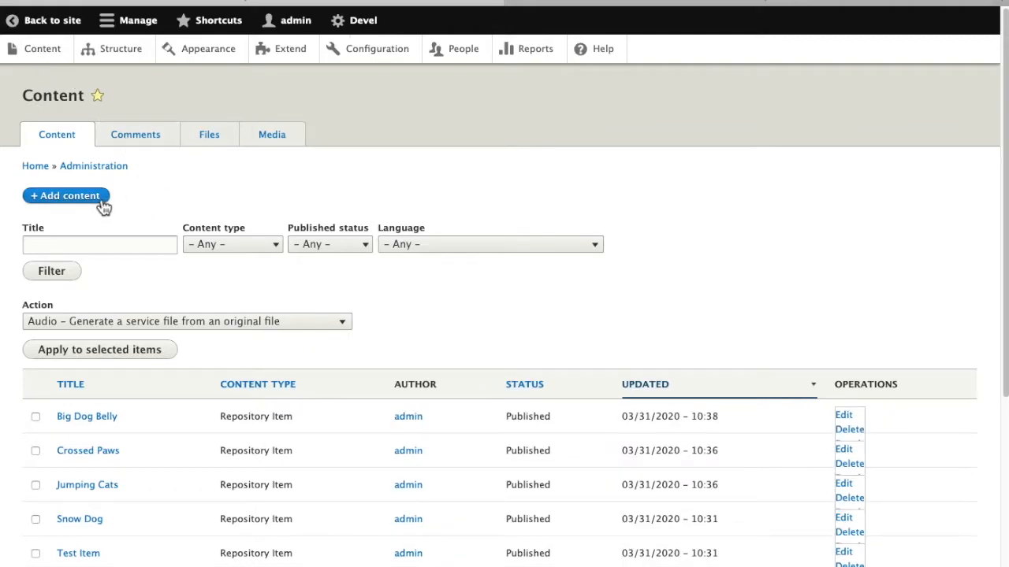
pyautogui.click(64, 195)
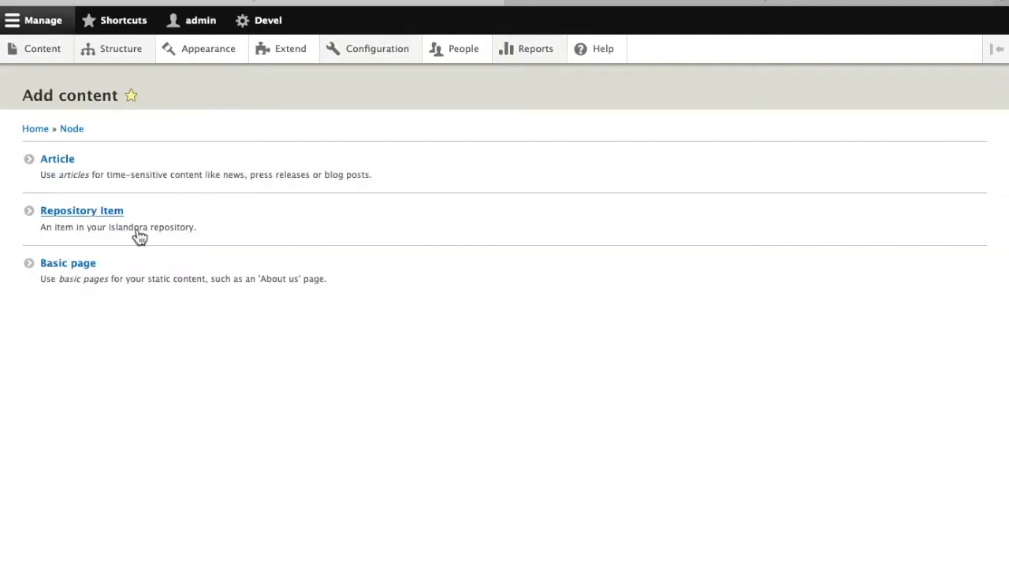
# Start a Repository Item titled 'Cat Pictures' with description 'A bunch of pictures of cats.'.
pyautogui.click(81, 211)
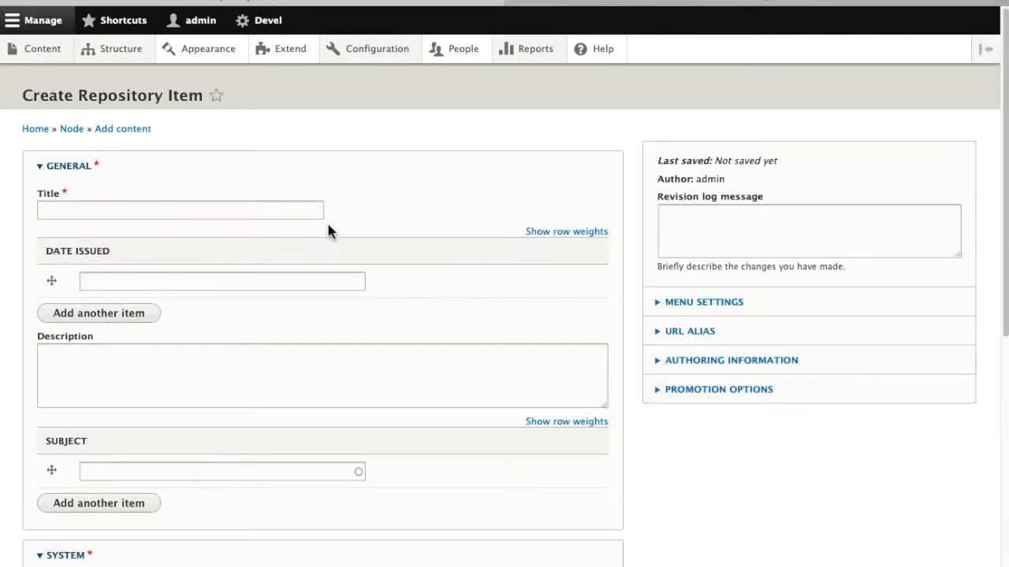
pyautogui.moveTo(285, 234)
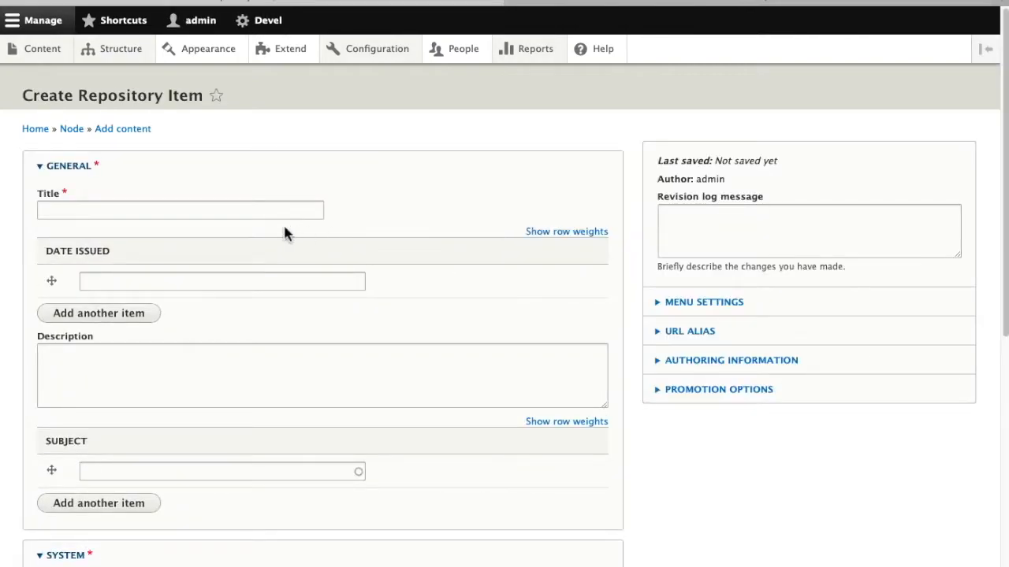
pyautogui.click(180, 209)
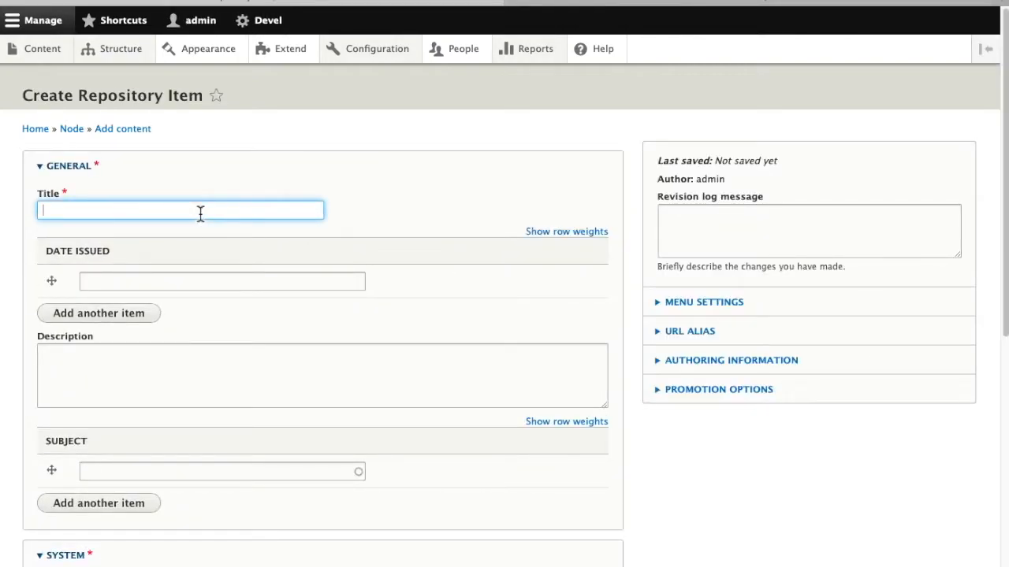
pyautogui.write('Cat Pictures')
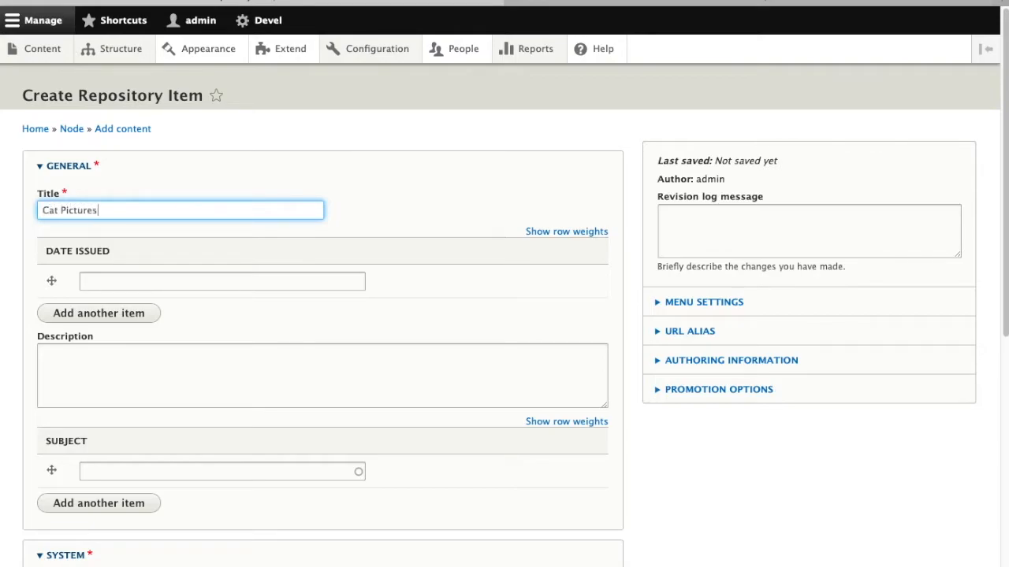
pyautogui.moveTo(441, 219)
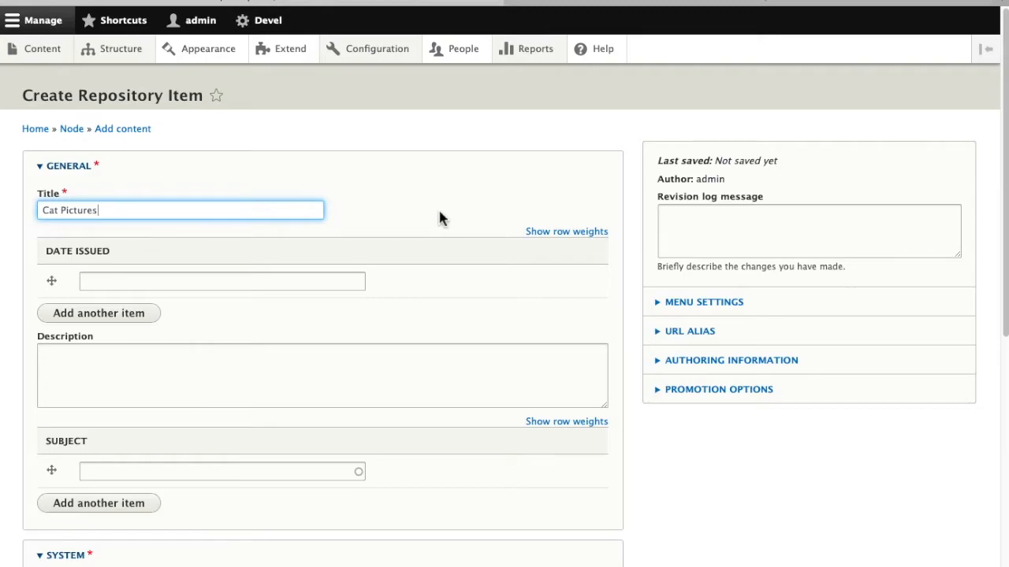
pyautogui.moveTo(398, 227)
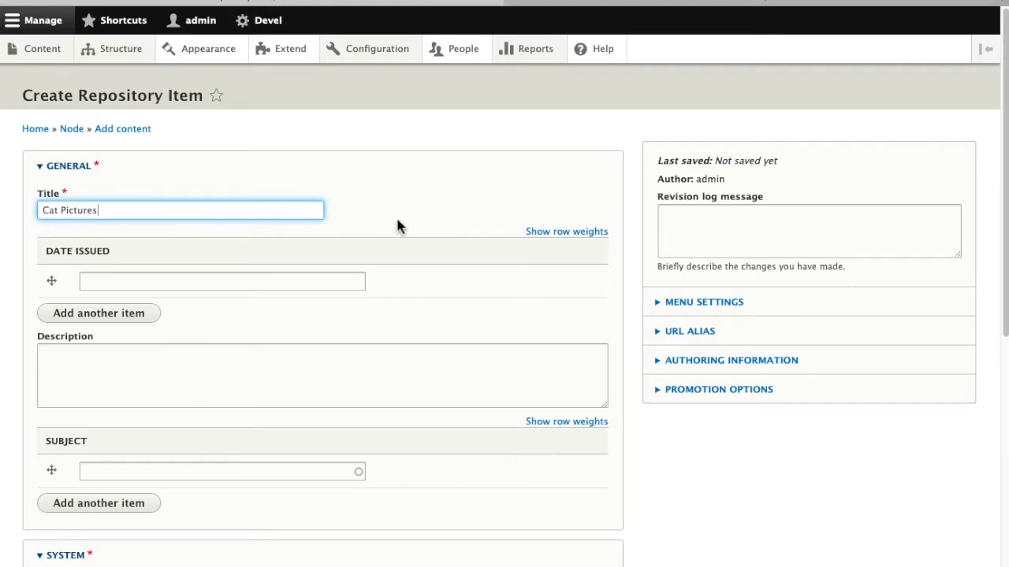
pyautogui.scroll(-3)
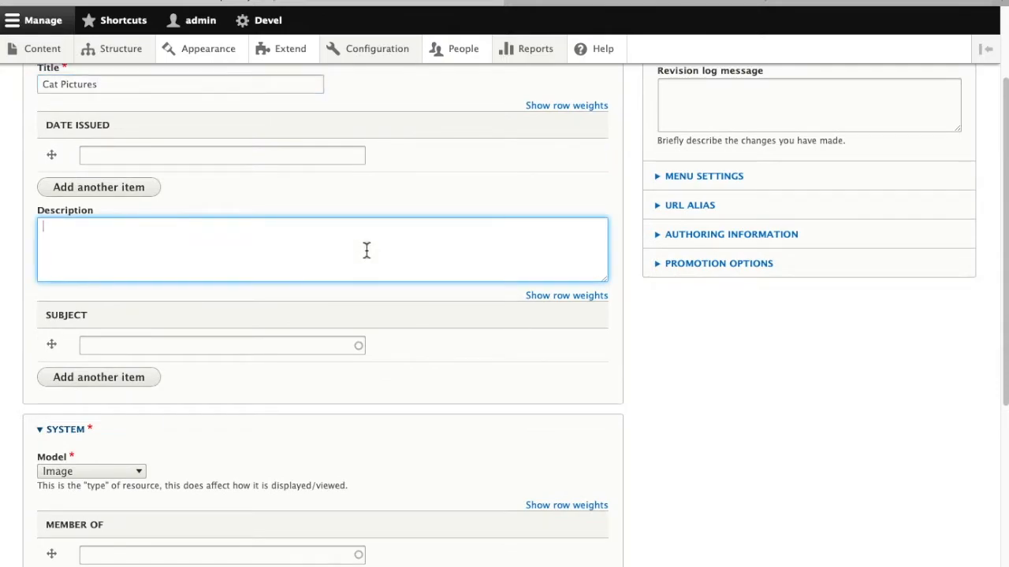
pyautogui.write('A bunch of pictures of cats')
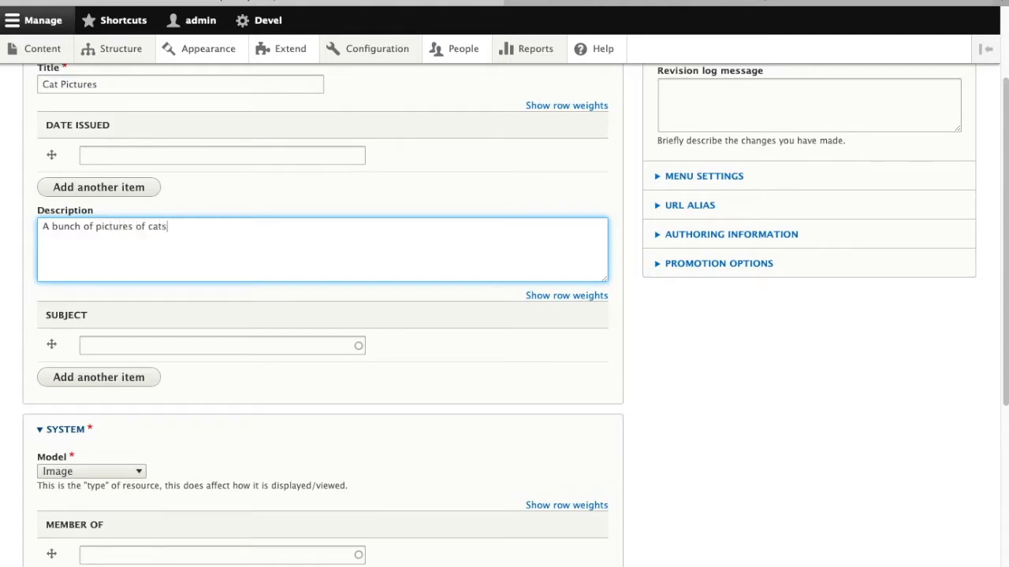
pyautogui.write('.')
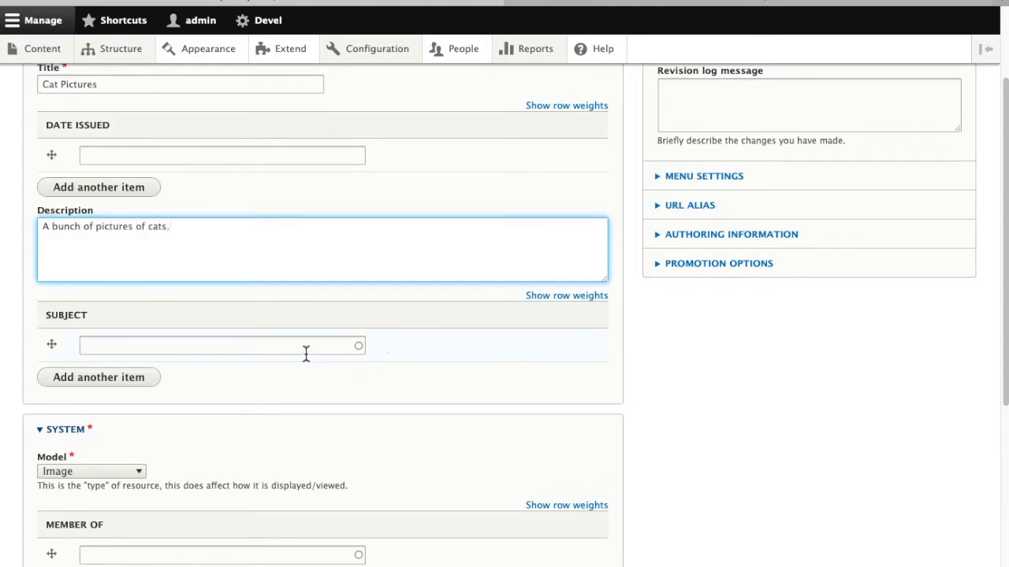
# Set the Cat Pictures item's Model to Collection and save it.
pyautogui.scroll(-3)
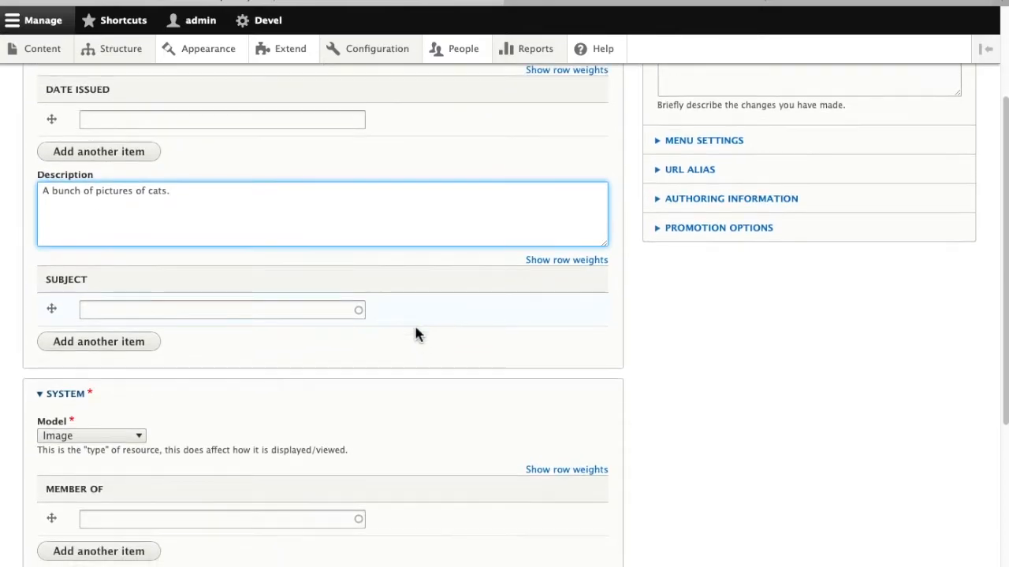
pyautogui.scroll(-3)
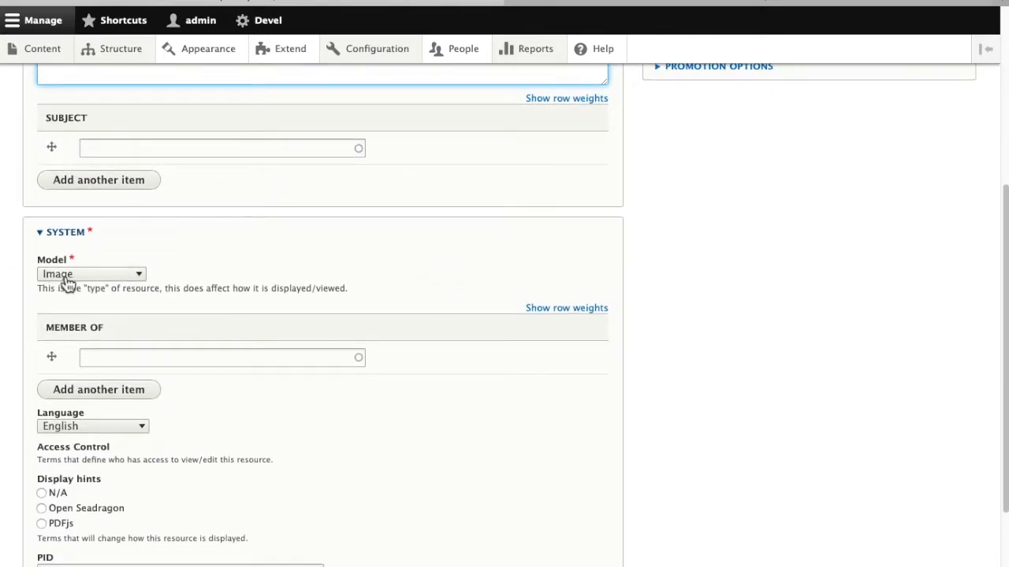
pyautogui.click(90, 274)
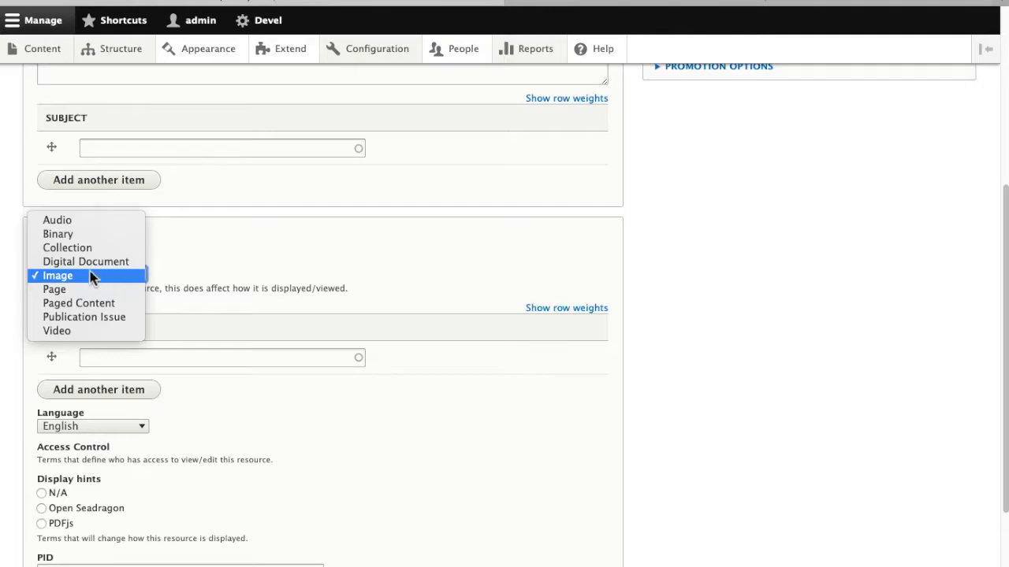
pyautogui.click(67, 248)
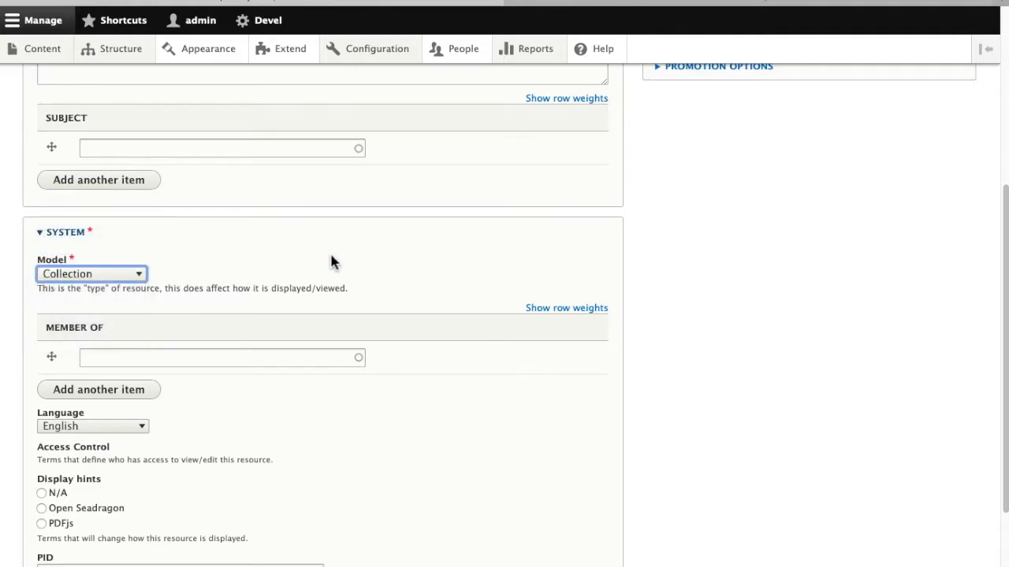
pyautogui.scroll(-3)
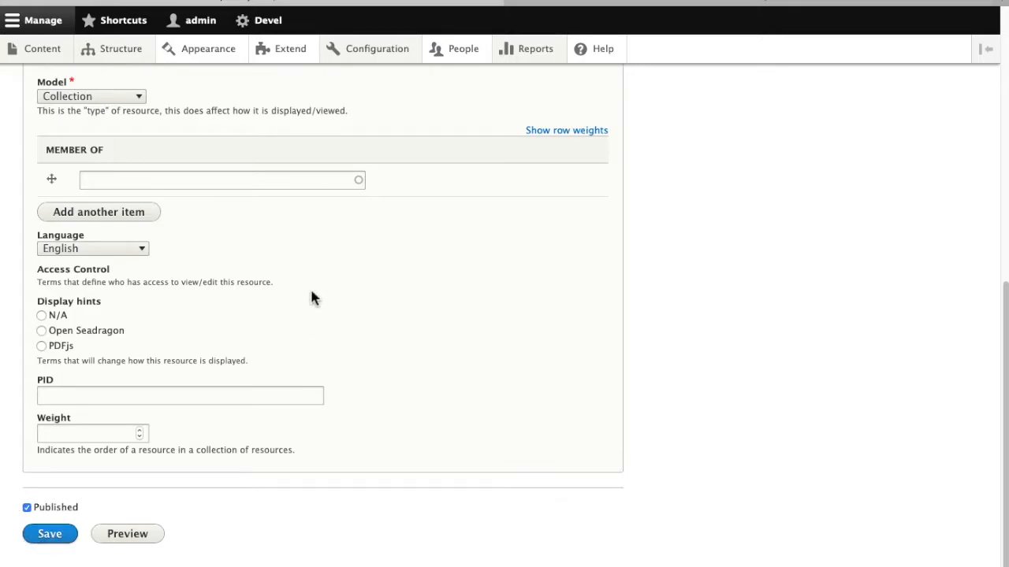
pyautogui.click(50, 534)
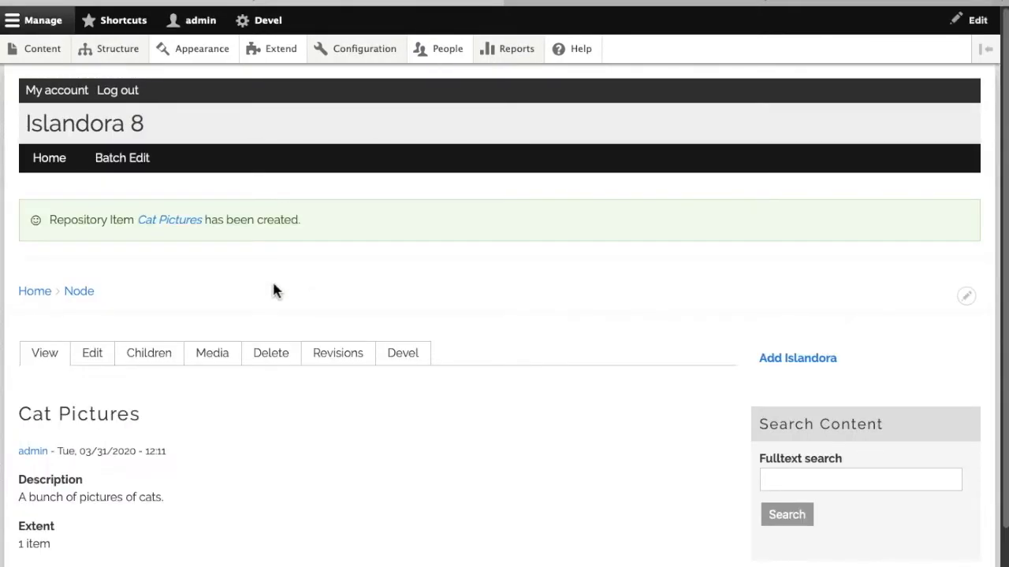
pyautogui.scroll(-3)
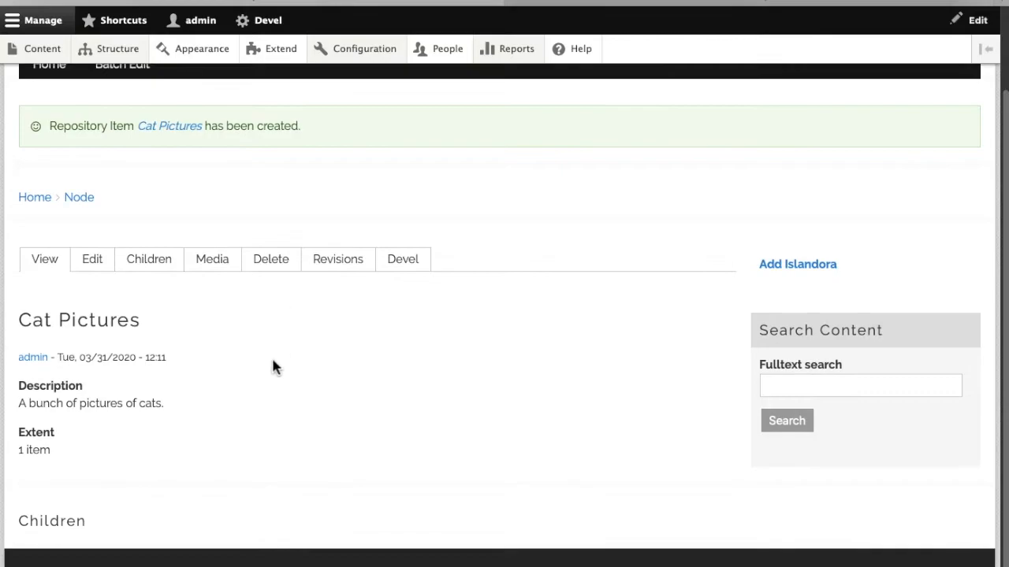
pyautogui.moveTo(280, 456)
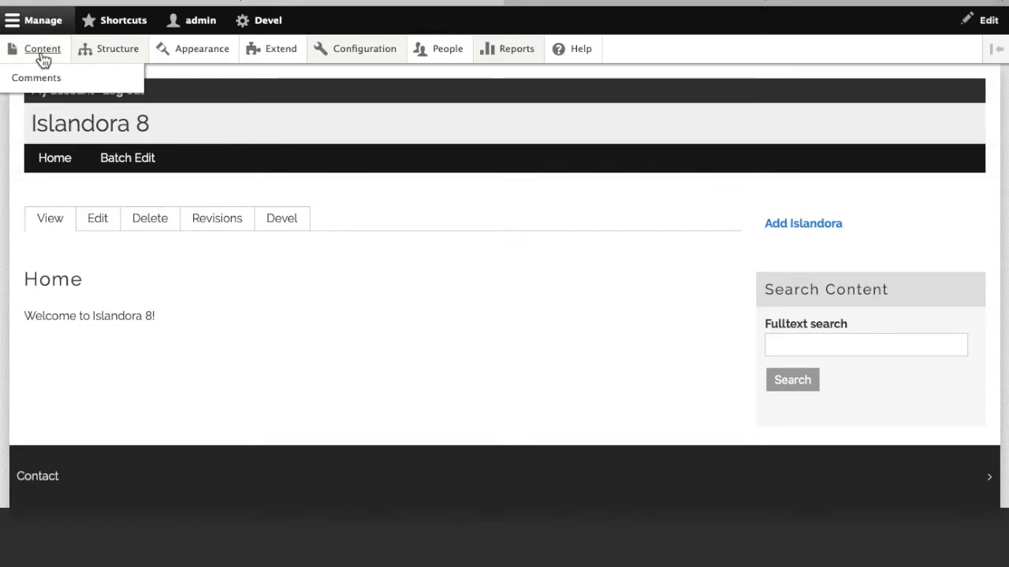
# Open the Jumping Cats repository item from the content list.
pyautogui.click(43, 48)
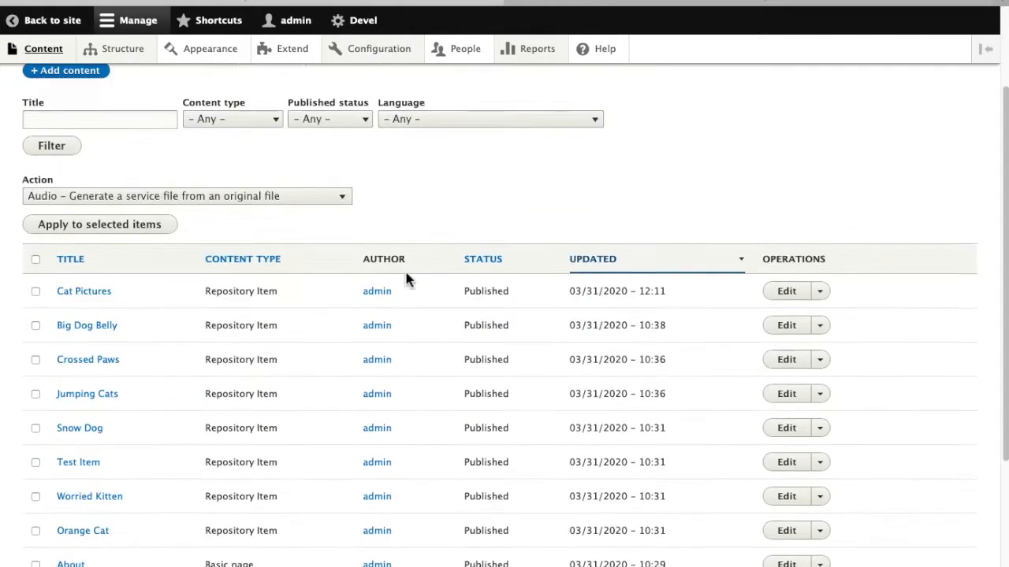
pyautogui.scroll(-3)
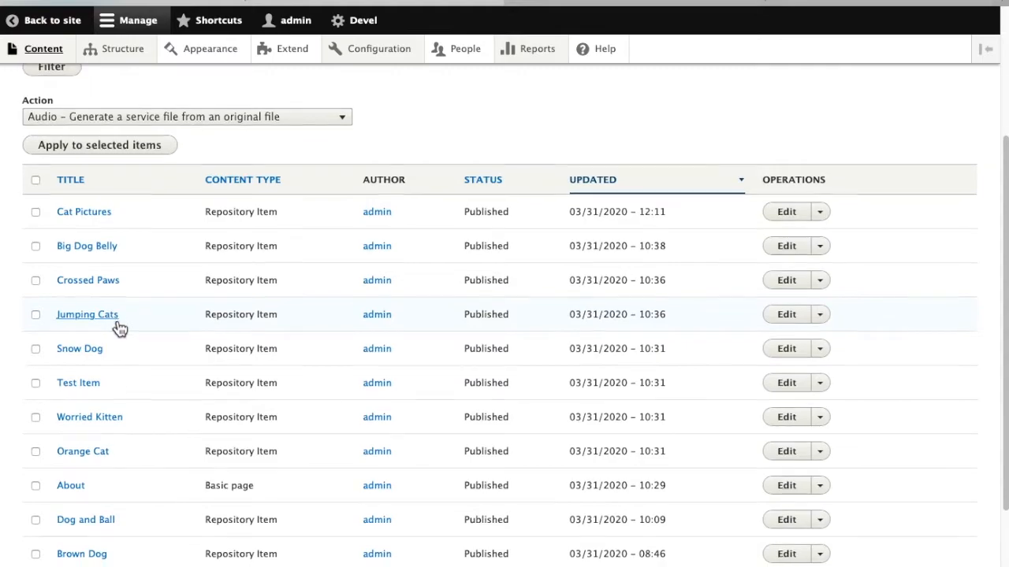
pyautogui.scroll(-3)
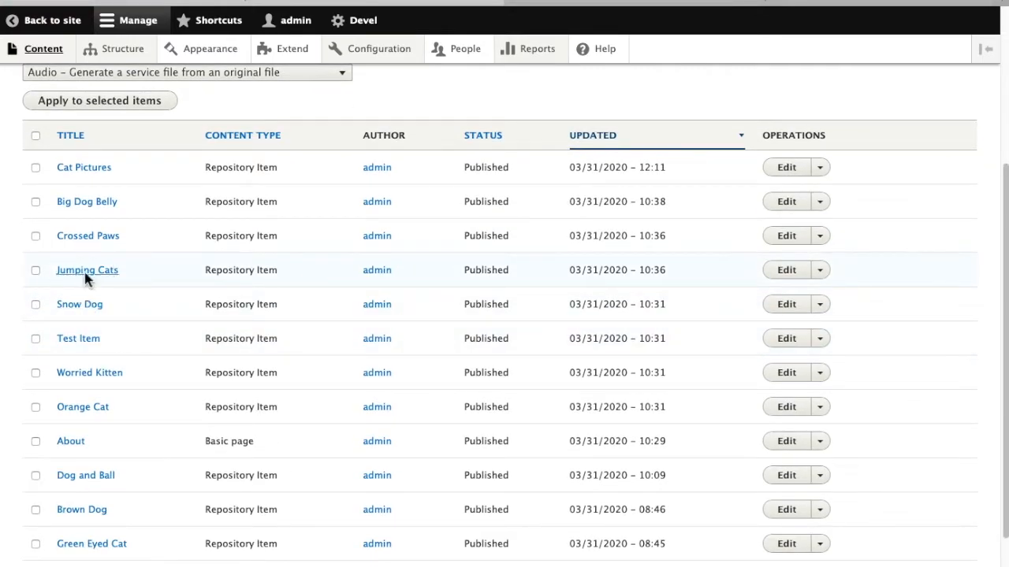
pyautogui.click(88, 270)
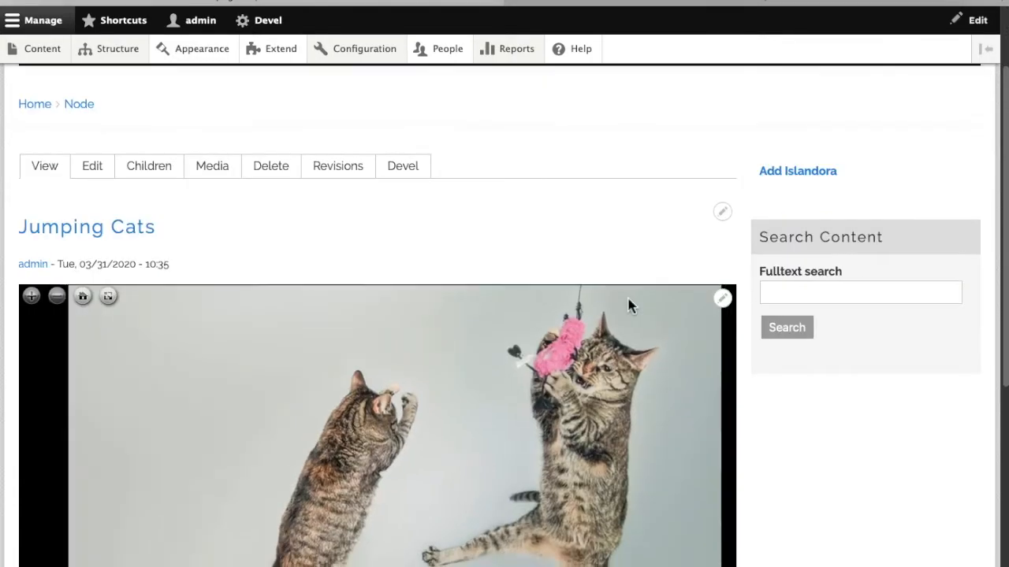
pyautogui.scroll(-3)
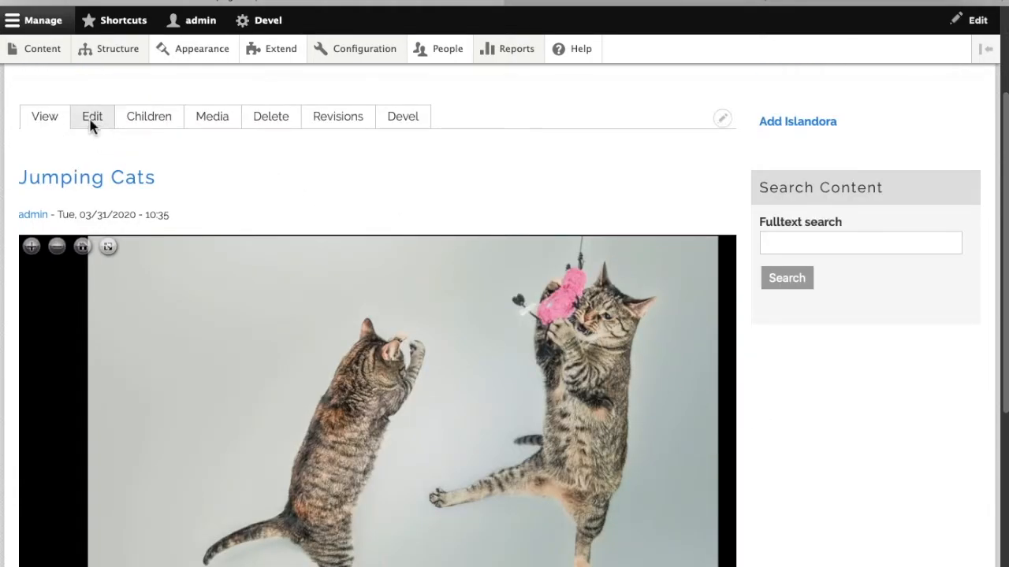
# Edit Jumping Cats, set Member of to 'Cat Pictures (14)', and save.
pyautogui.click(92, 115)
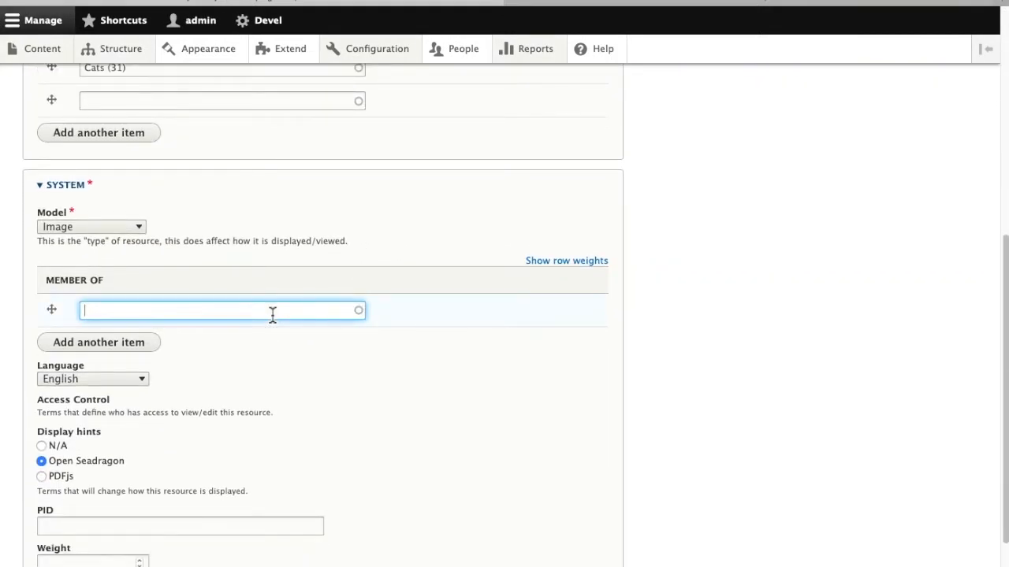
pyautogui.write('cat')
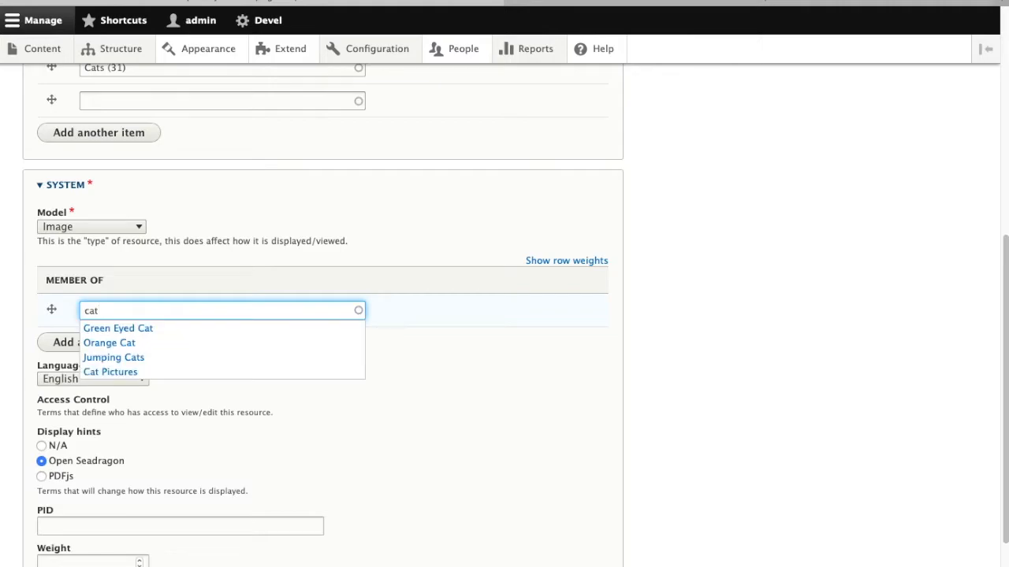
pyautogui.click(111, 372)
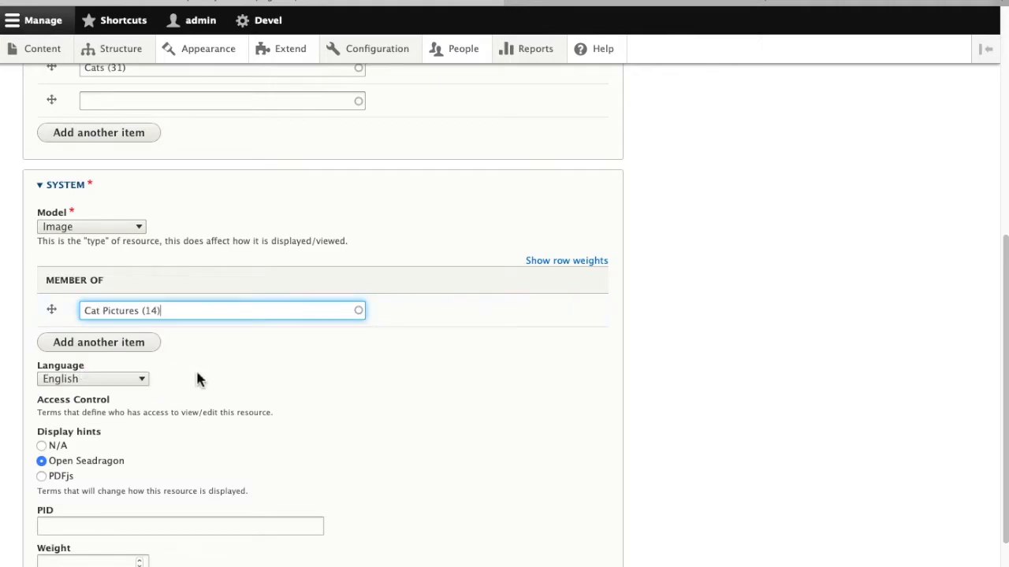
pyautogui.scroll(-3)
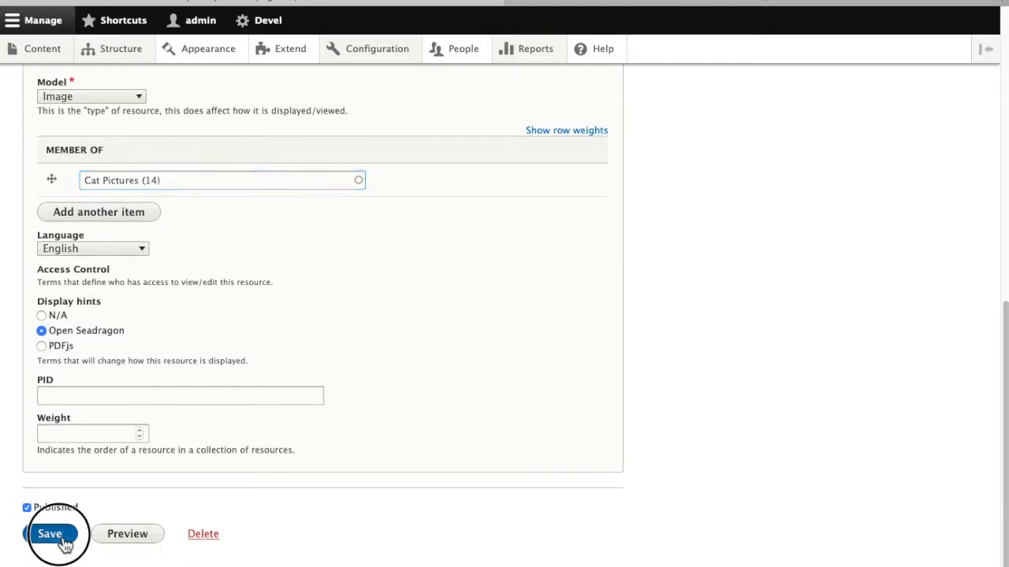
pyautogui.click(49, 534)
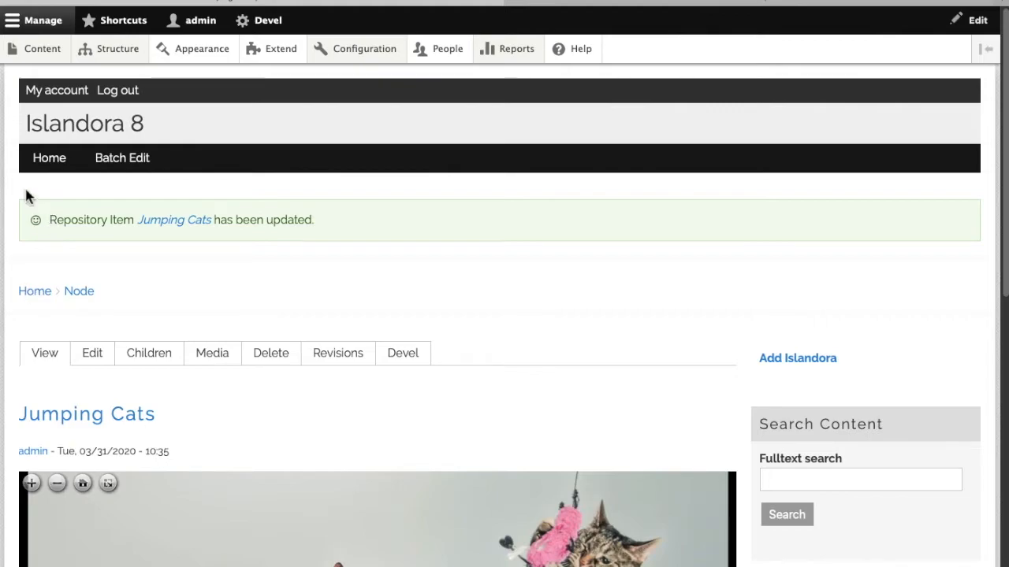
# Open the Cat Pictures collection and view Jumping Cats under Children.
pyautogui.click(41, 48)
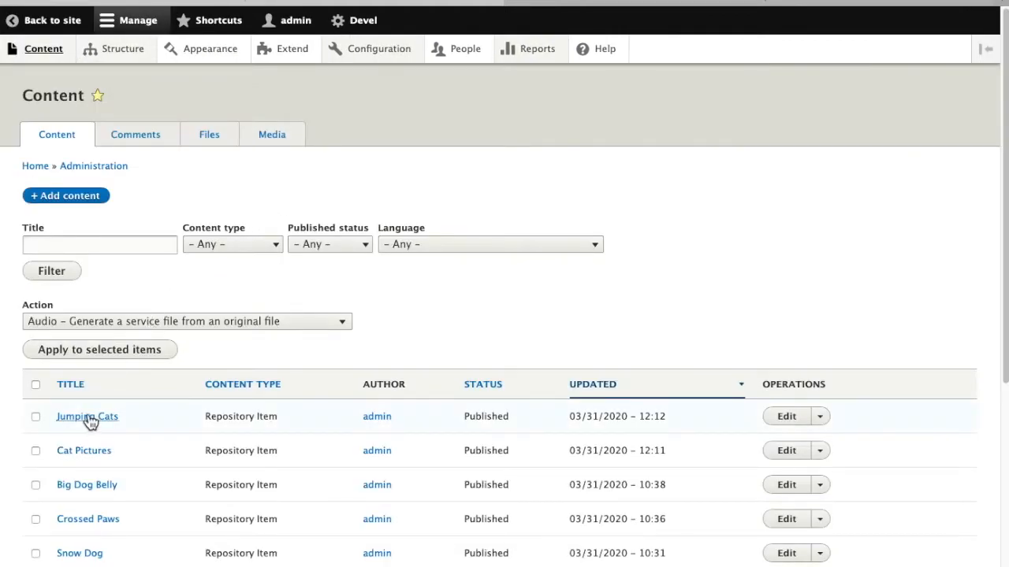
pyautogui.click(86, 416)
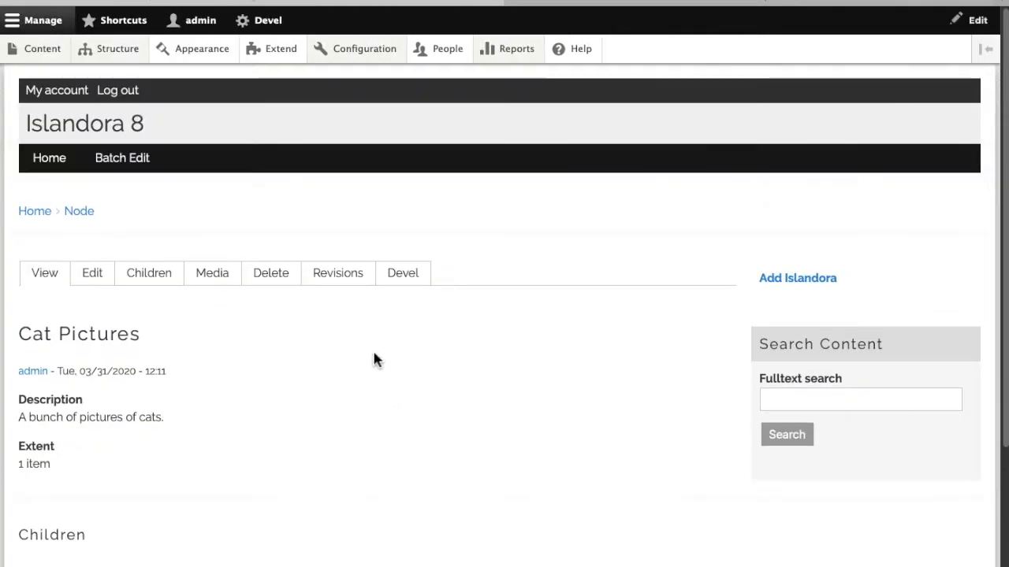
pyautogui.scroll(-3)
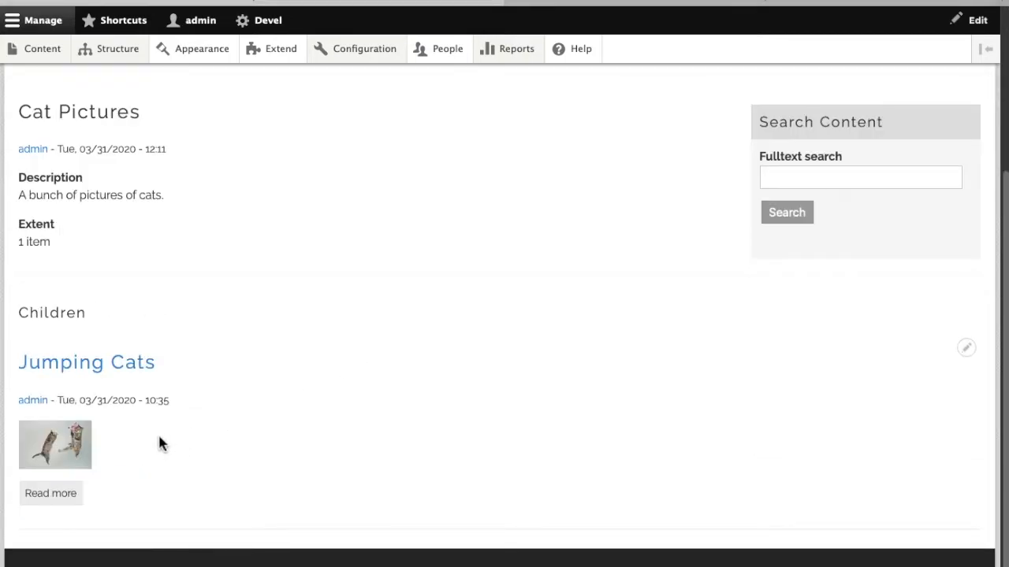
pyautogui.moveTo(416, 404)
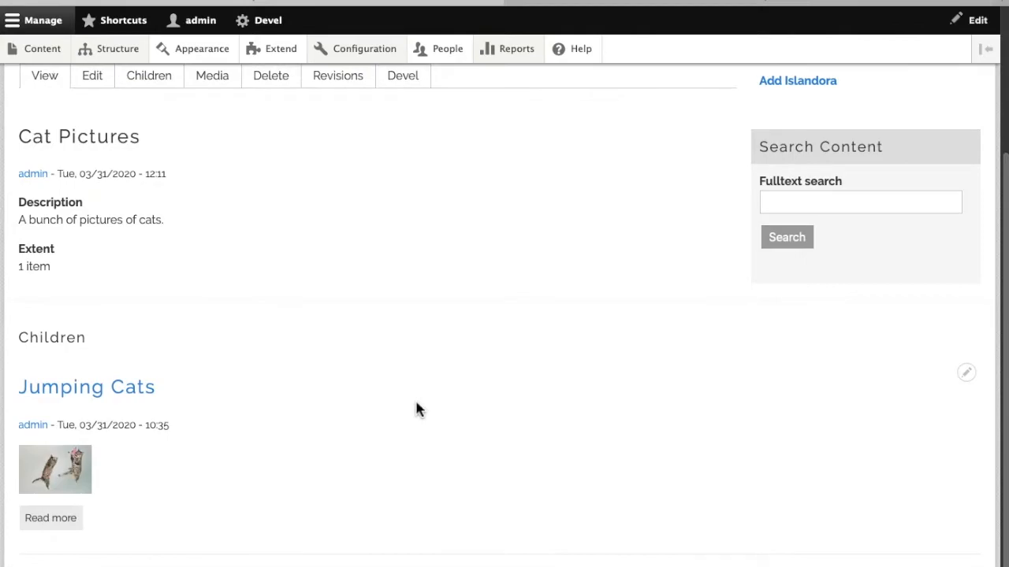
pyautogui.moveTo(374, 372)
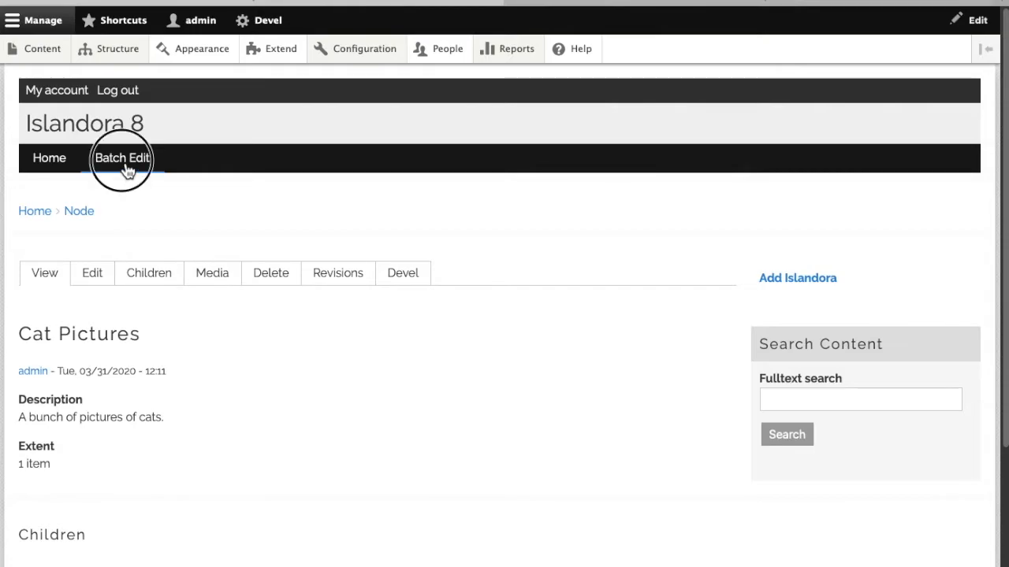
# In Batch Edit, select Crossed Paws, Orange Cat, Worried Kitten, Green Eyed Cat for 'Modify field values'.
pyautogui.click(121, 158)
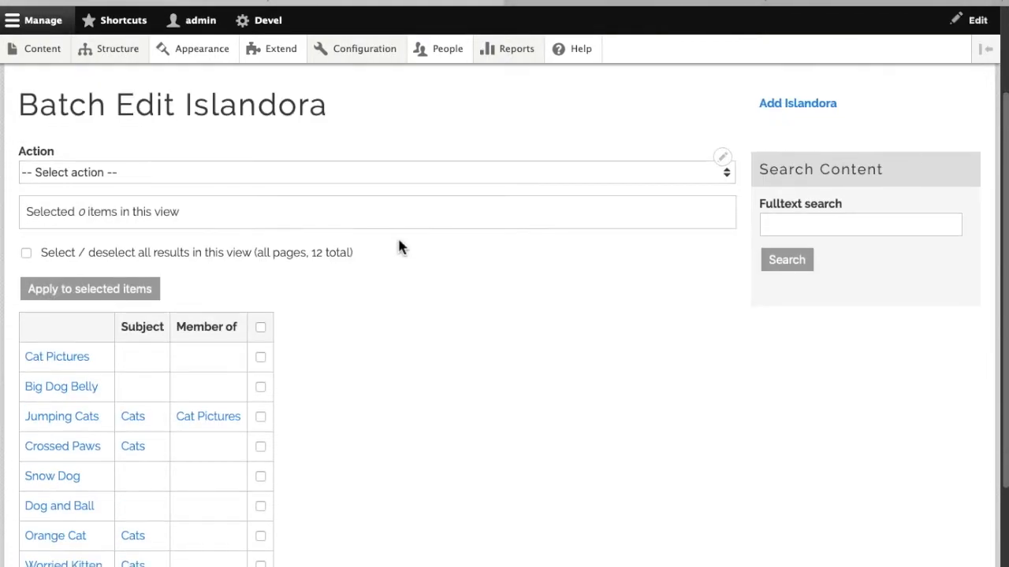
pyautogui.scroll(-3)
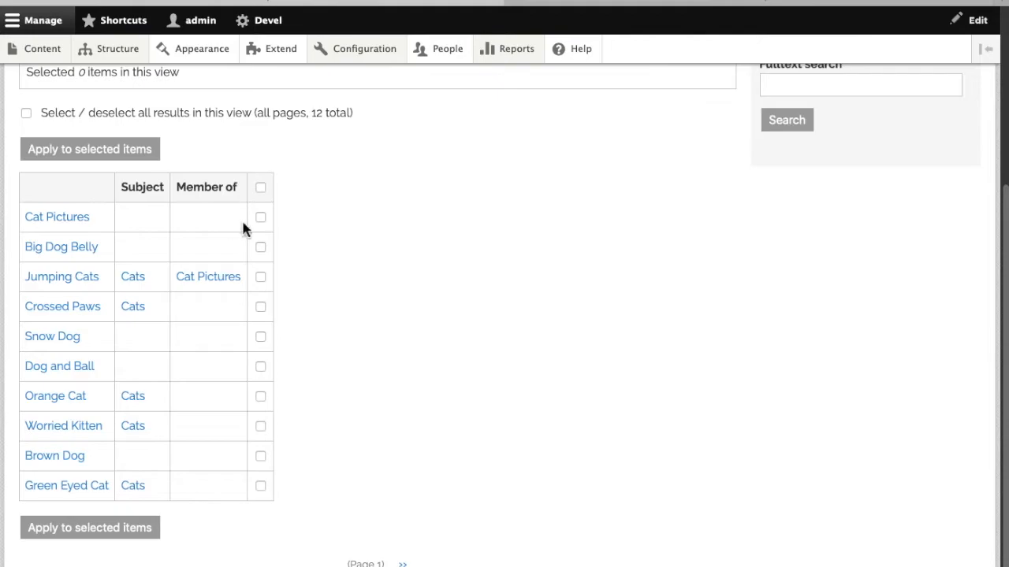
pyautogui.moveTo(266, 304)
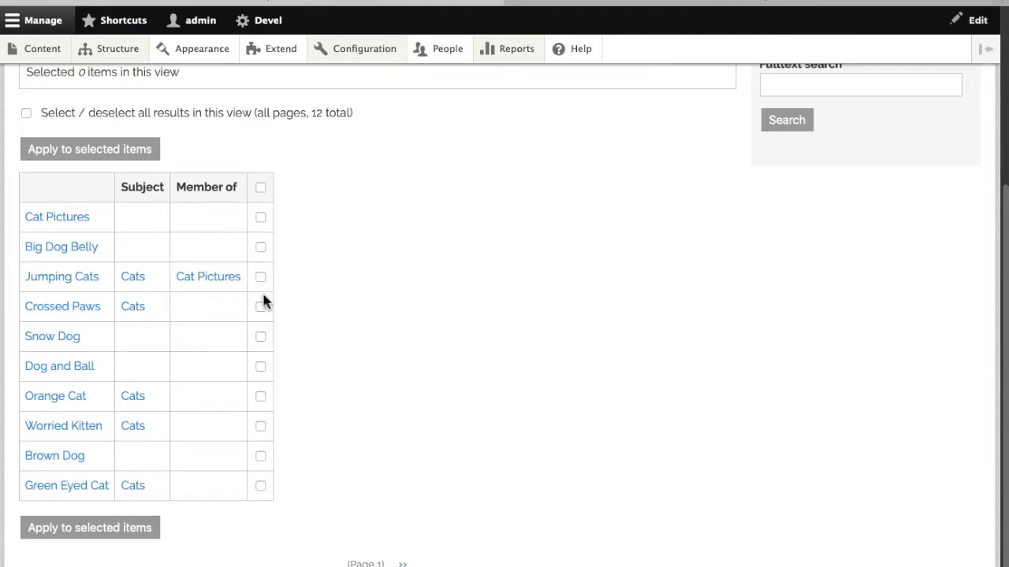
pyautogui.click(260, 307)
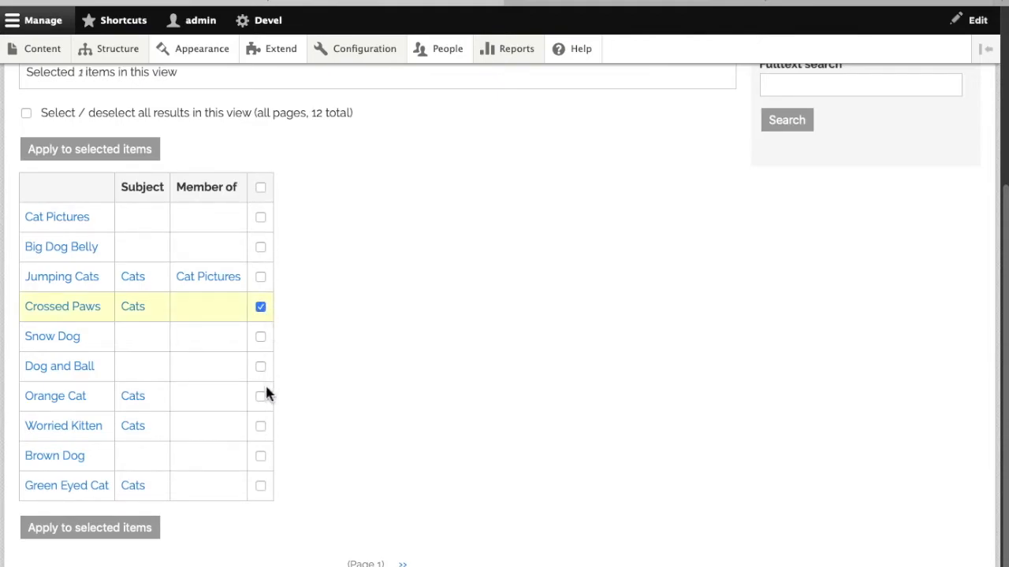
pyautogui.click(260, 397)
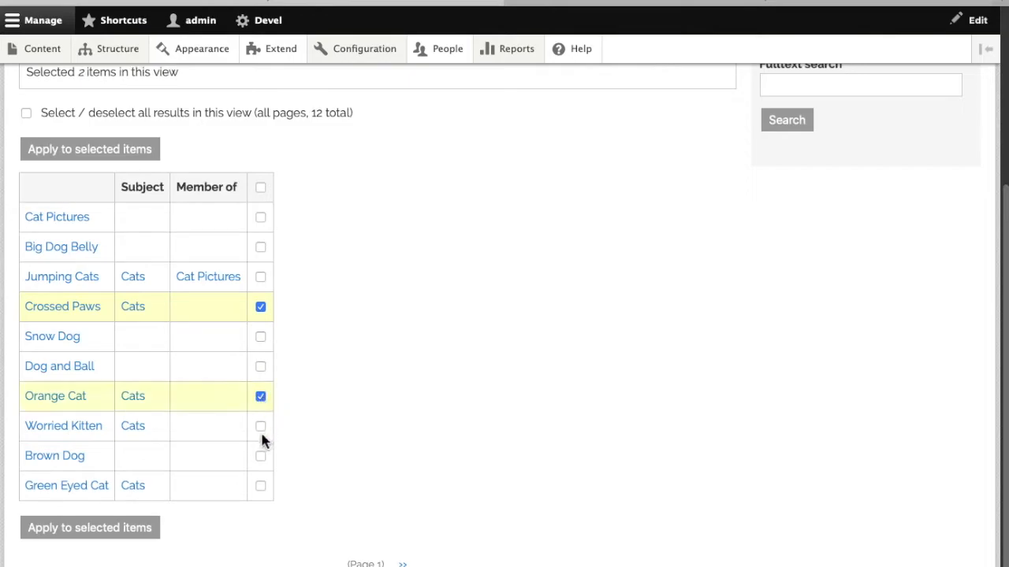
pyautogui.click(260, 426)
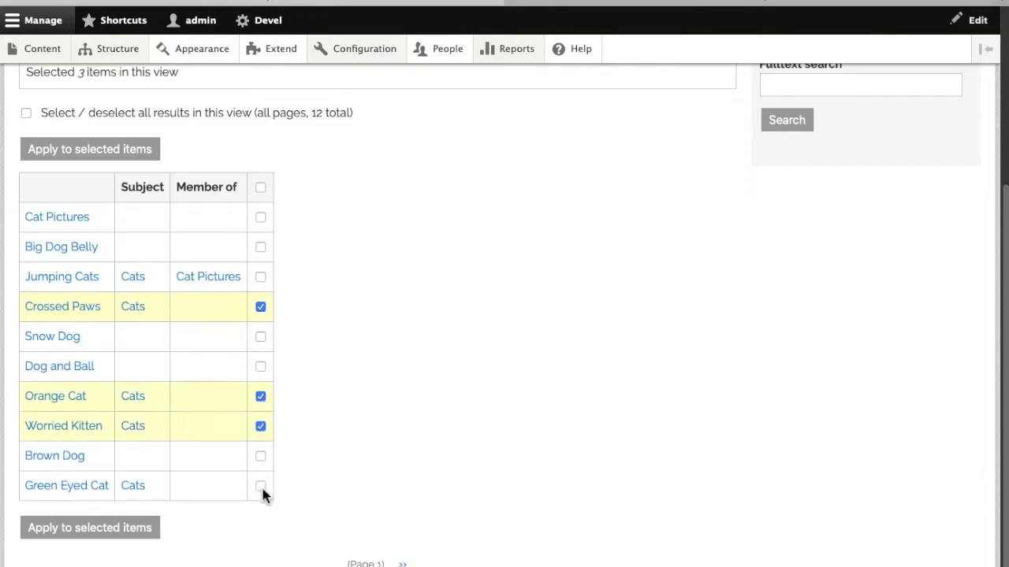
pyautogui.click(260, 486)
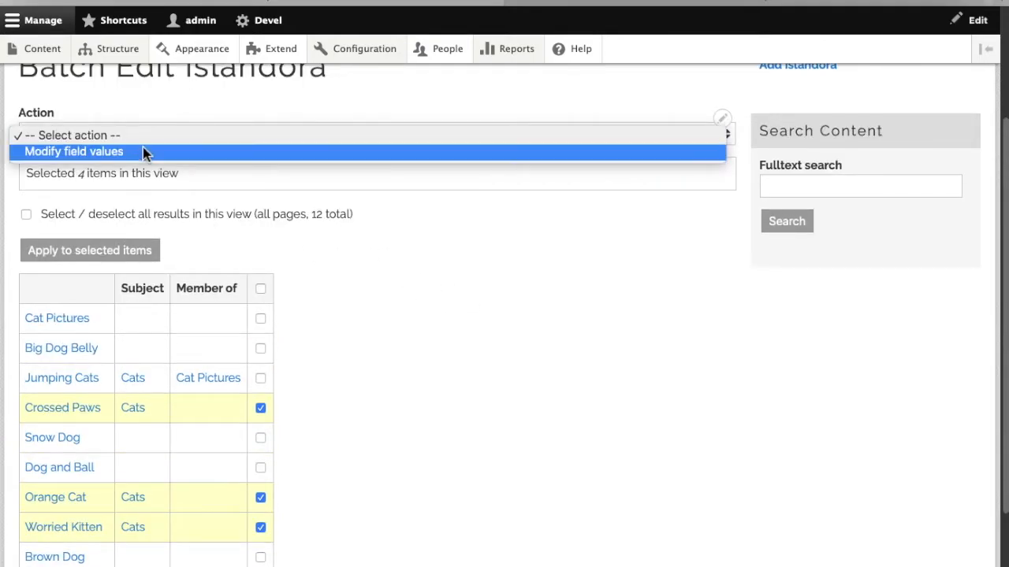
pyautogui.click(73, 152)
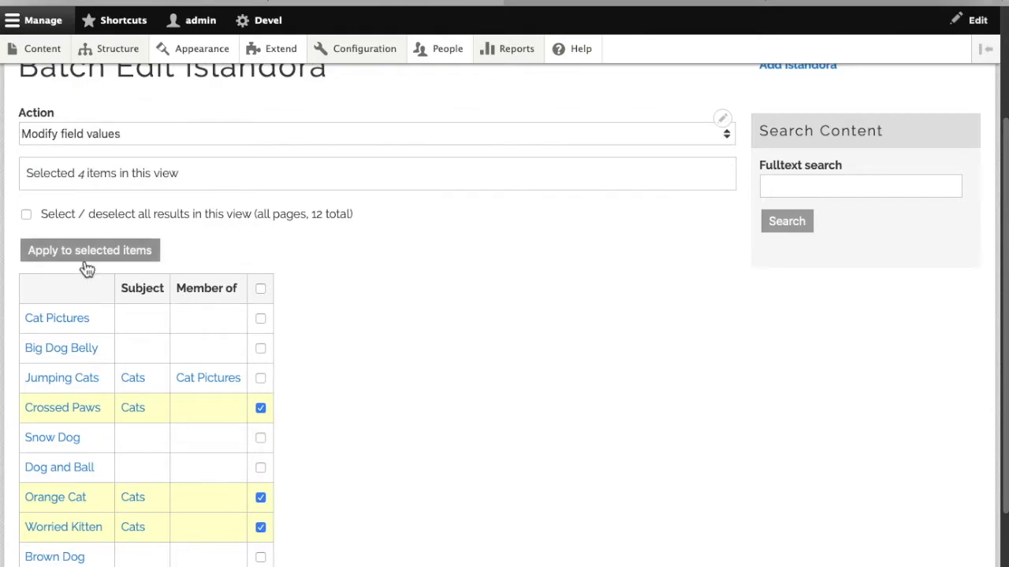
# Set Member of to 'Cat Pictures (14)' for the four selected items and apply.
pyautogui.click(89, 250)
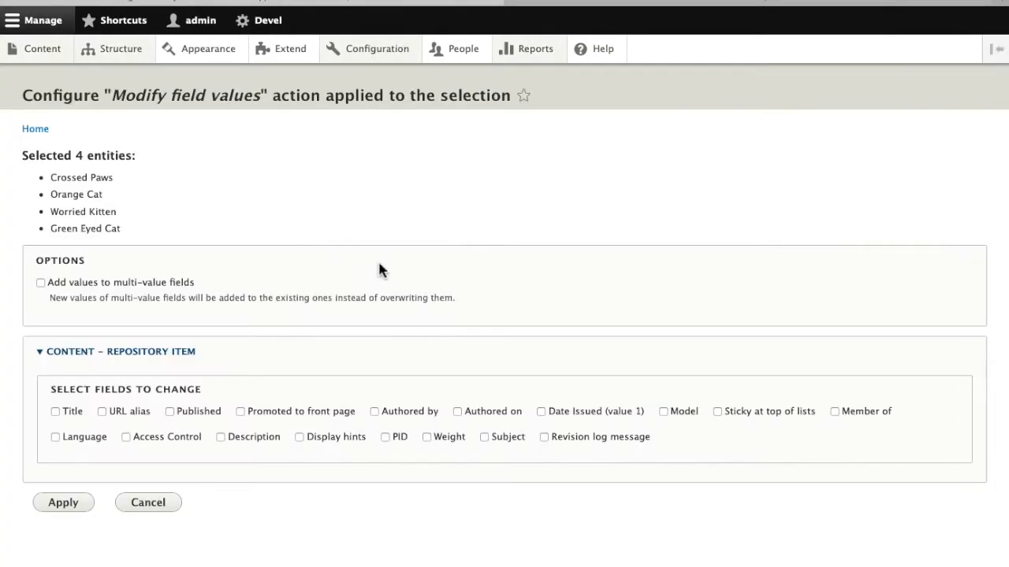
pyautogui.moveTo(287, 451)
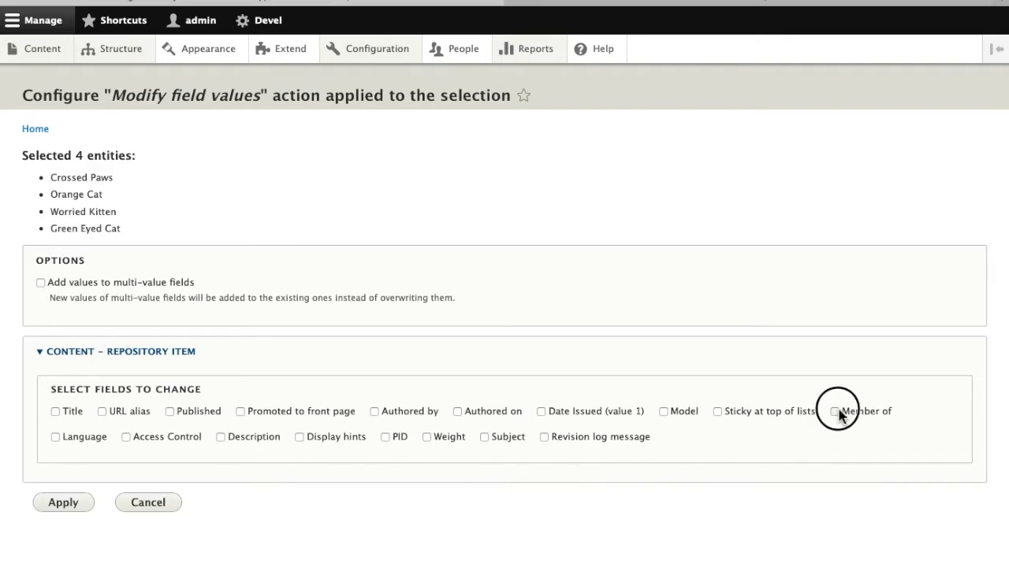
pyautogui.click(834, 411)
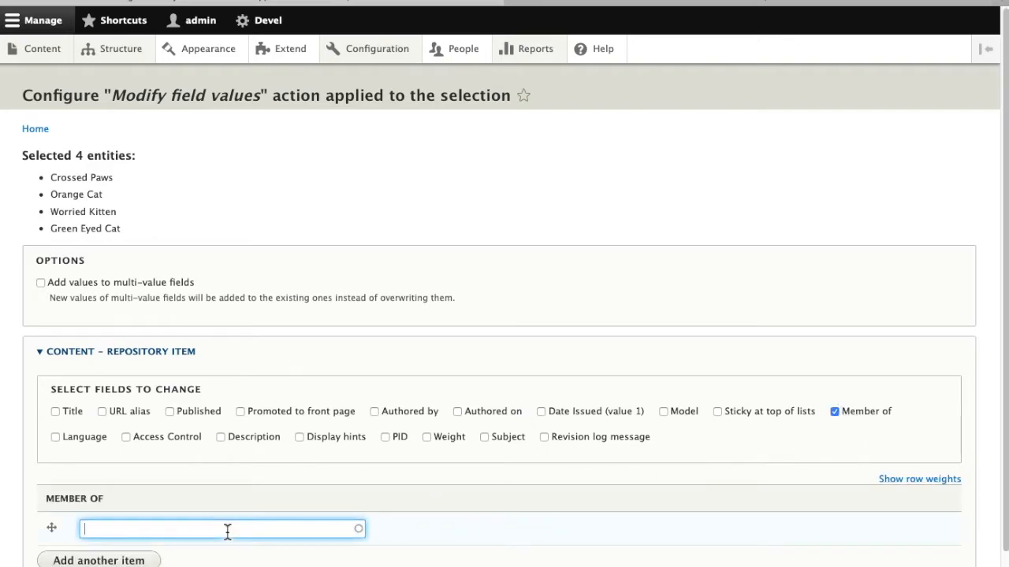
pyautogui.write('Cat Pictures (14')
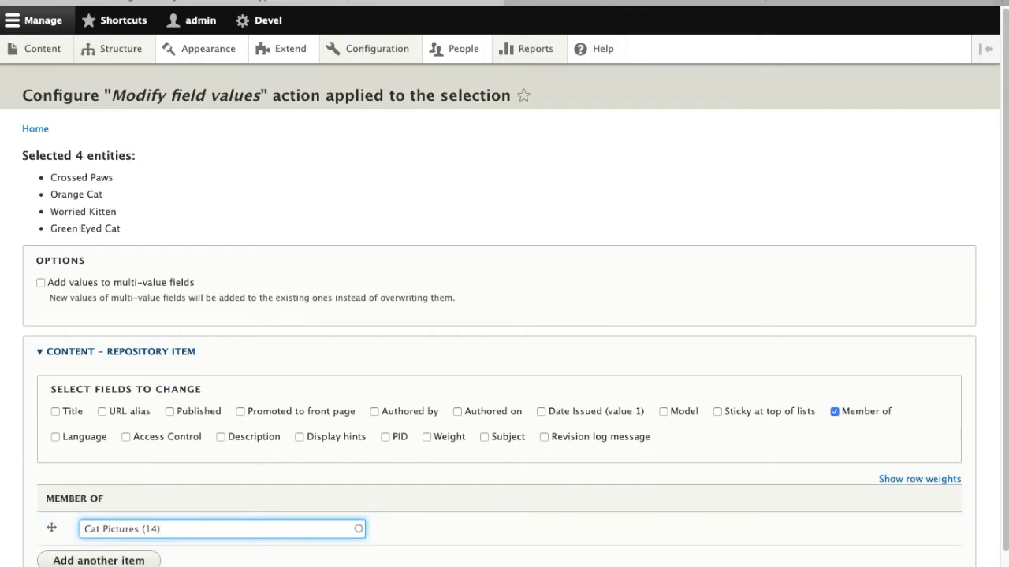
pyautogui.scroll(-3)
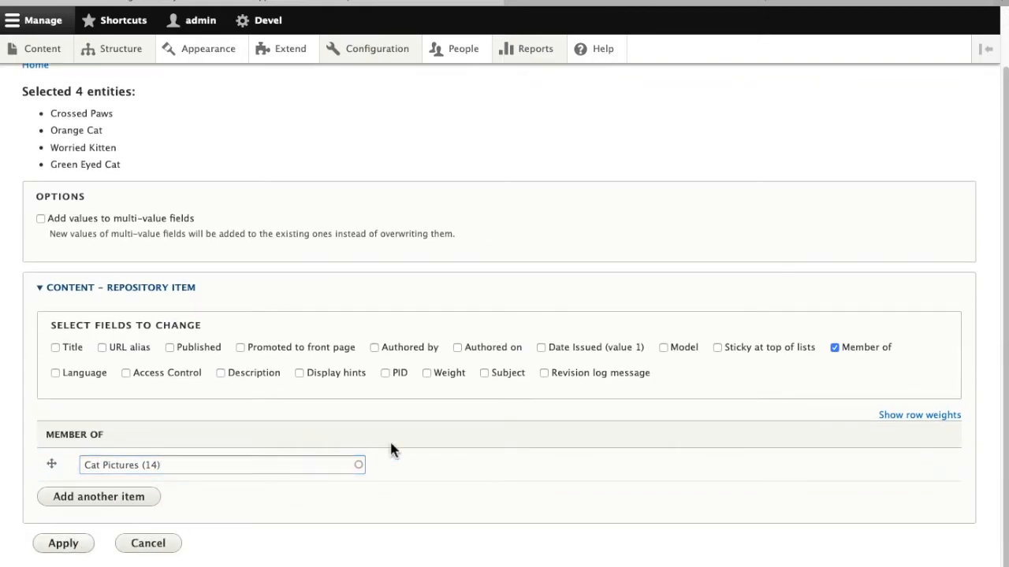
pyautogui.click(63, 543)
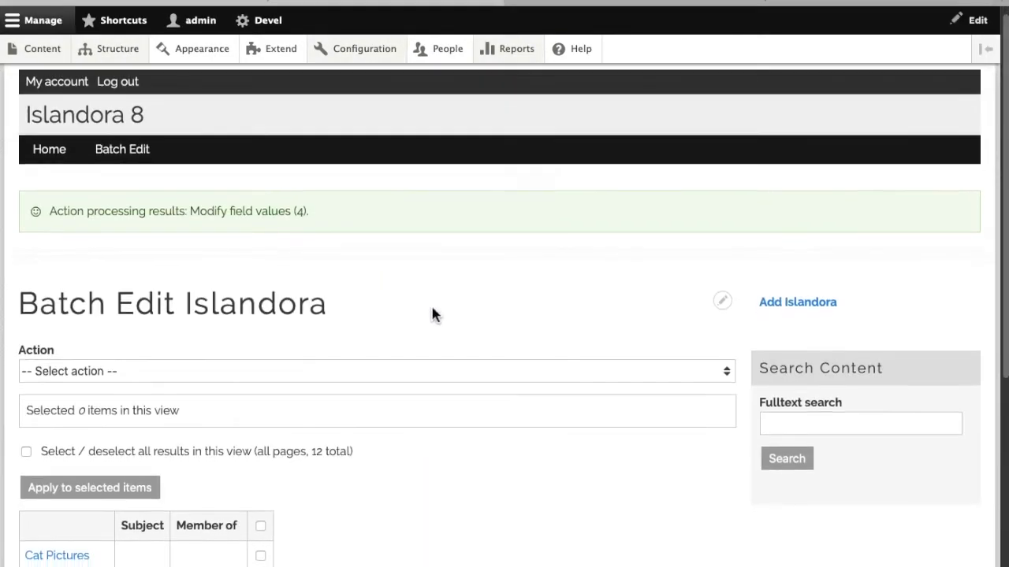
# Reopen Cat Pictures and review its five children, including the four batch-edited cats.
pyautogui.scroll(-3)
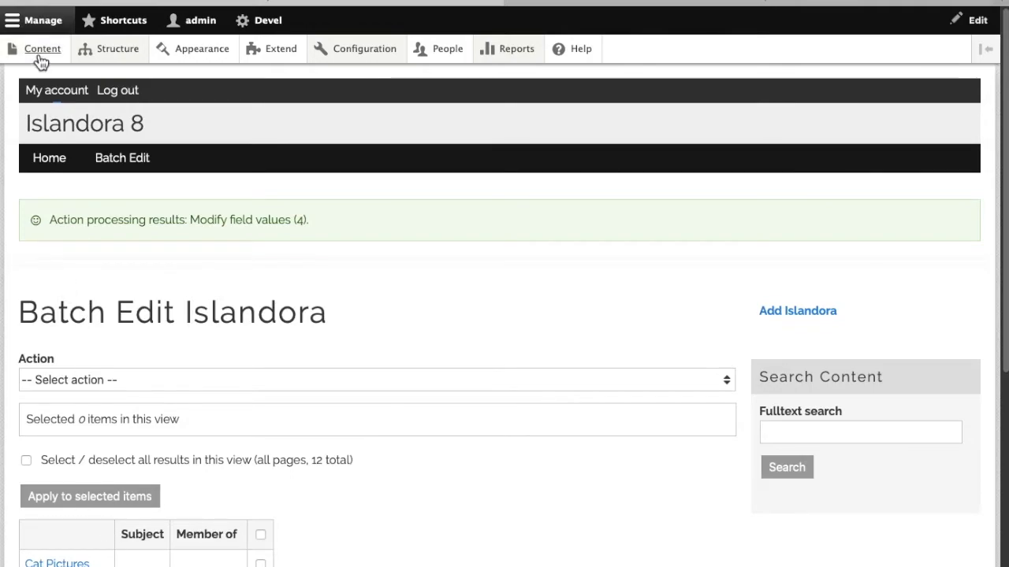
pyautogui.click(43, 48)
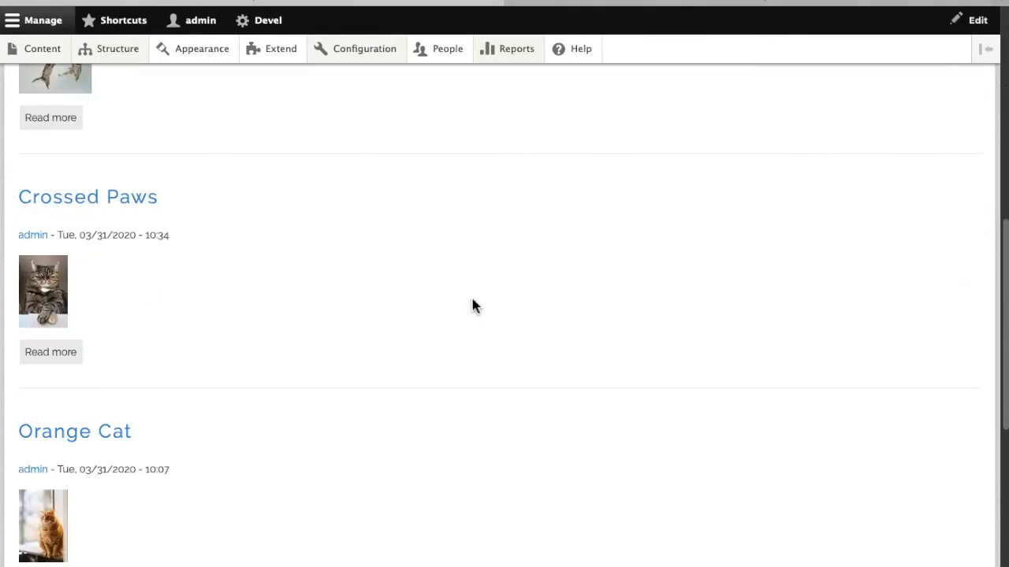
pyautogui.scroll(-3)
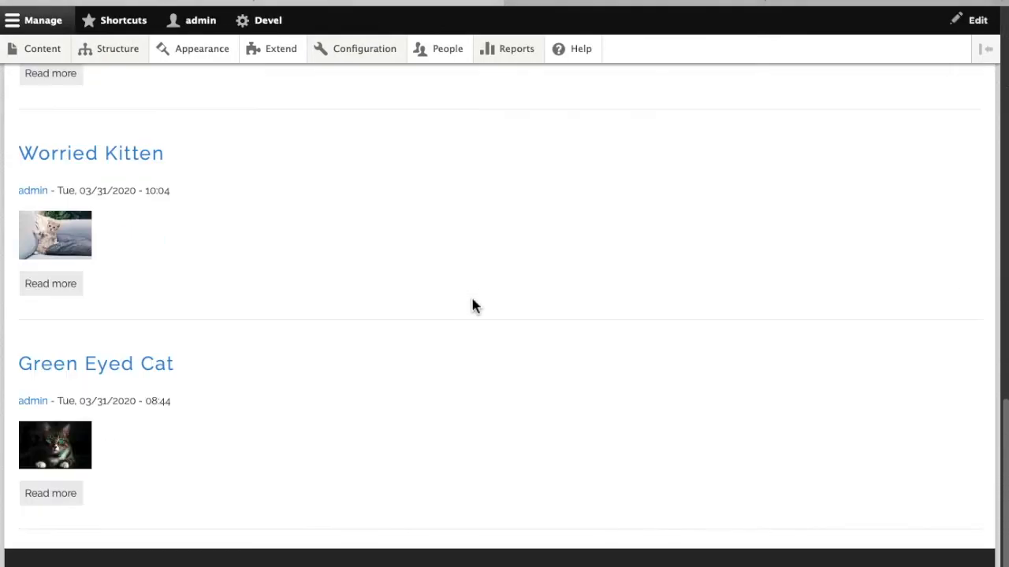
pyautogui.scroll(-3)
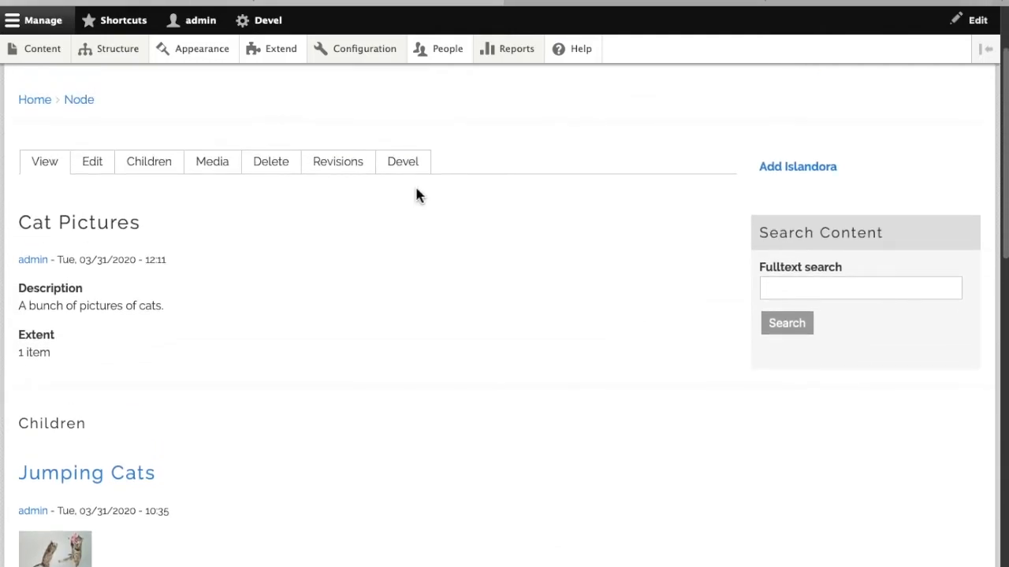
# Go to Structure > Views and open the Members view for editing.
pyautogui.click(116, 48)
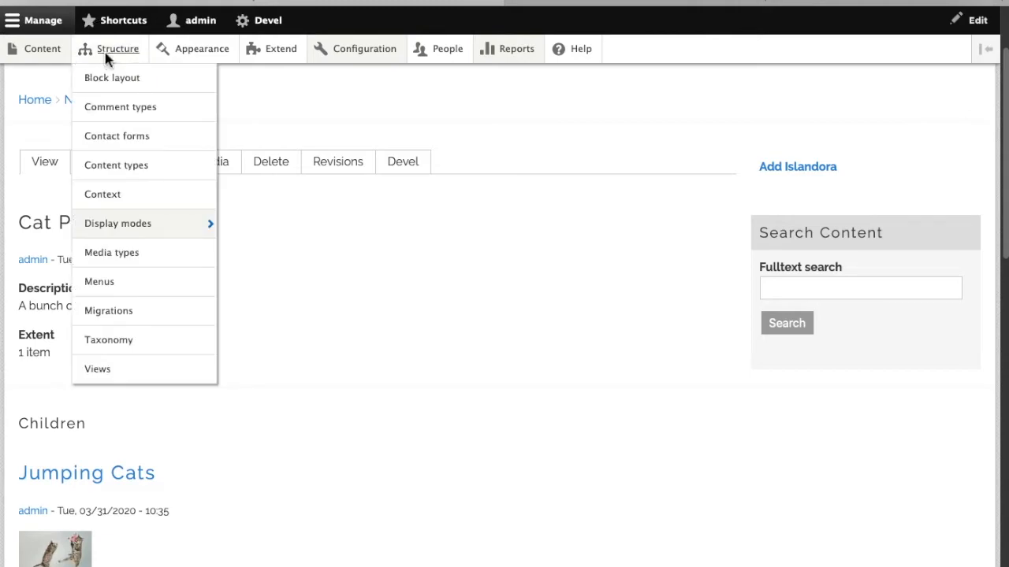
pyautogui.click(119, 48)
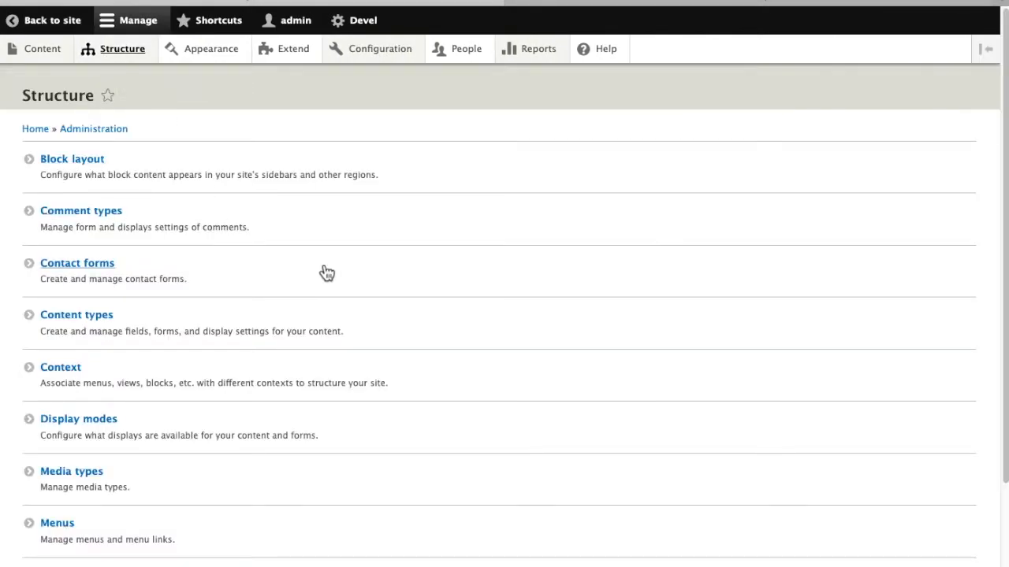
pyautogui.scroll(-3)
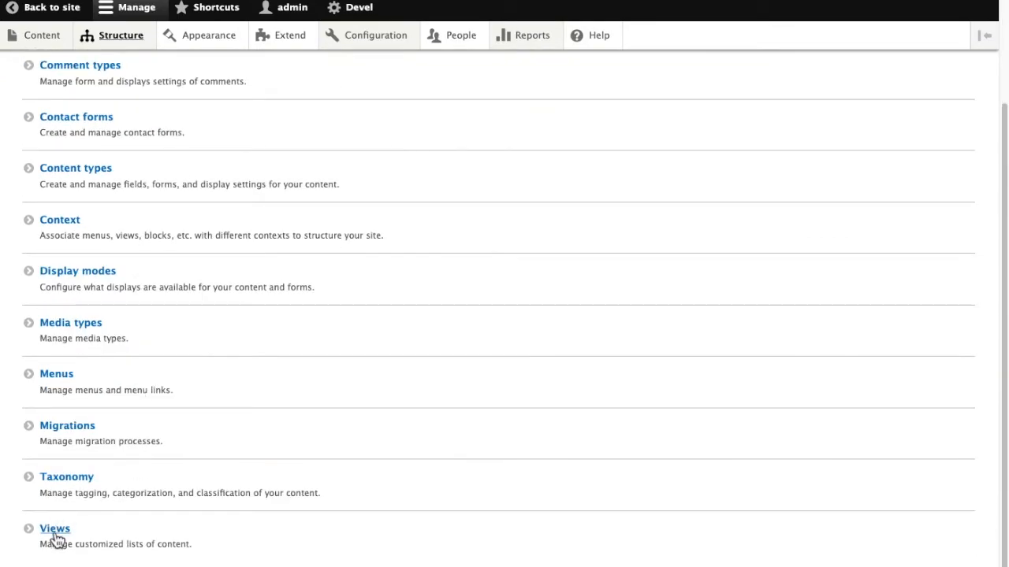
pyautogui.click(54, 528)
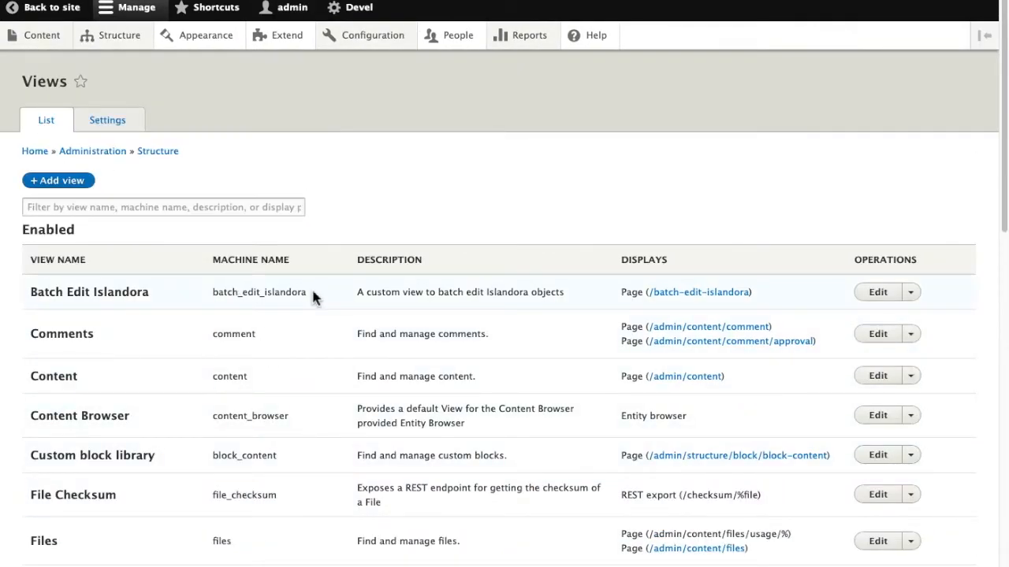
pyautogui.scroll(-3)
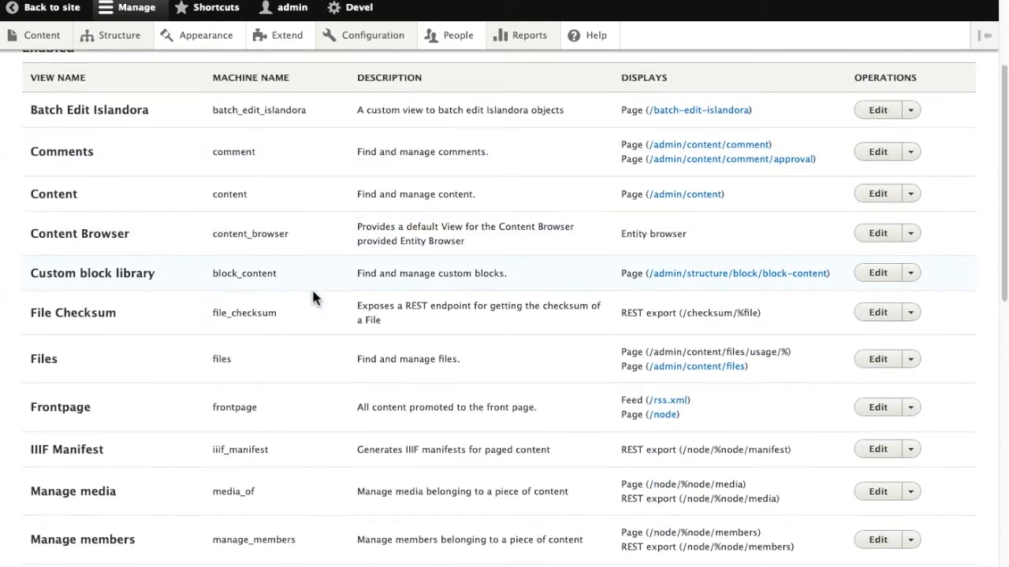
pyautogui.scroll(-3)
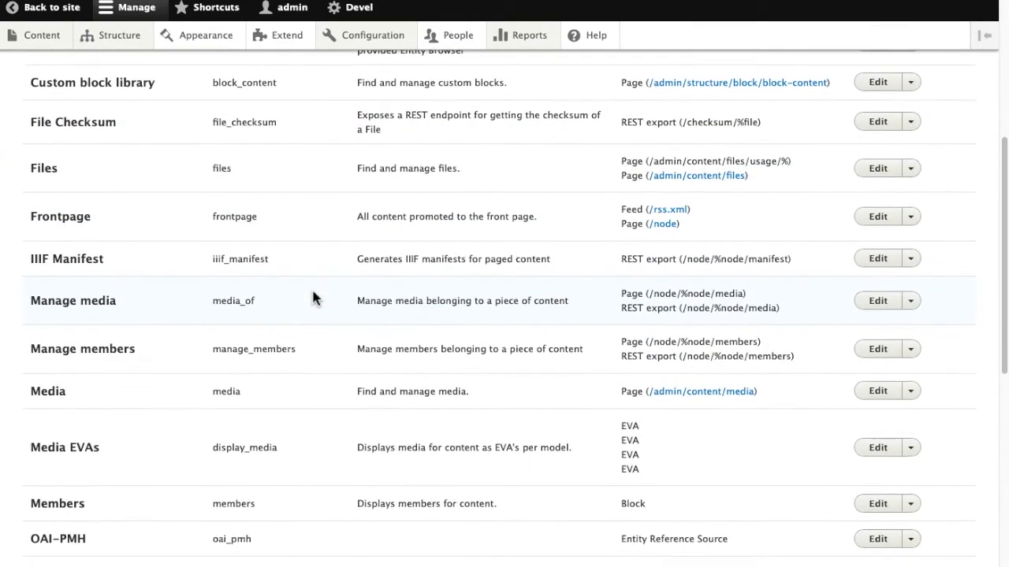
pyautogui.scroll(-3)
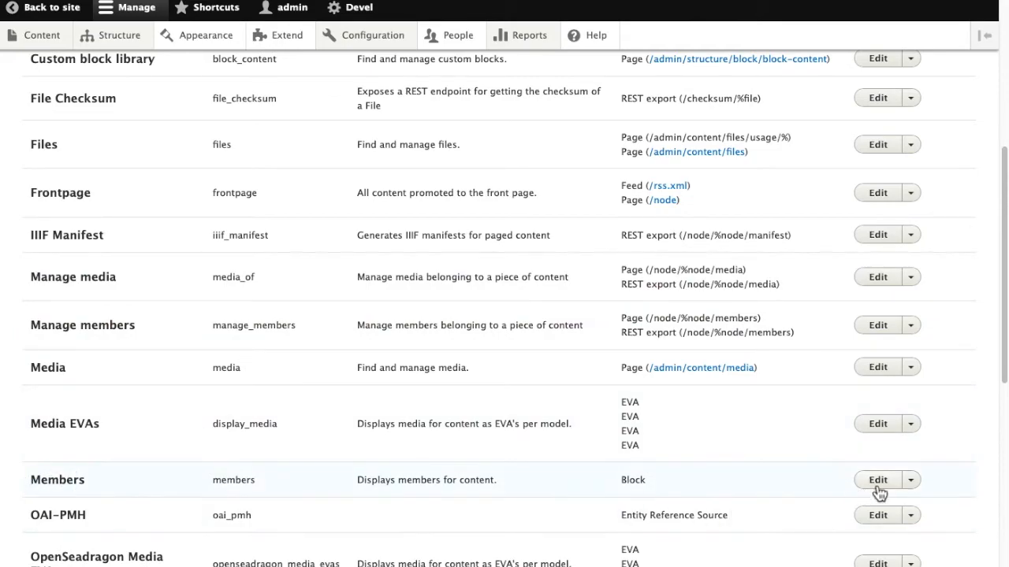
pyautogui.click(877, 480)
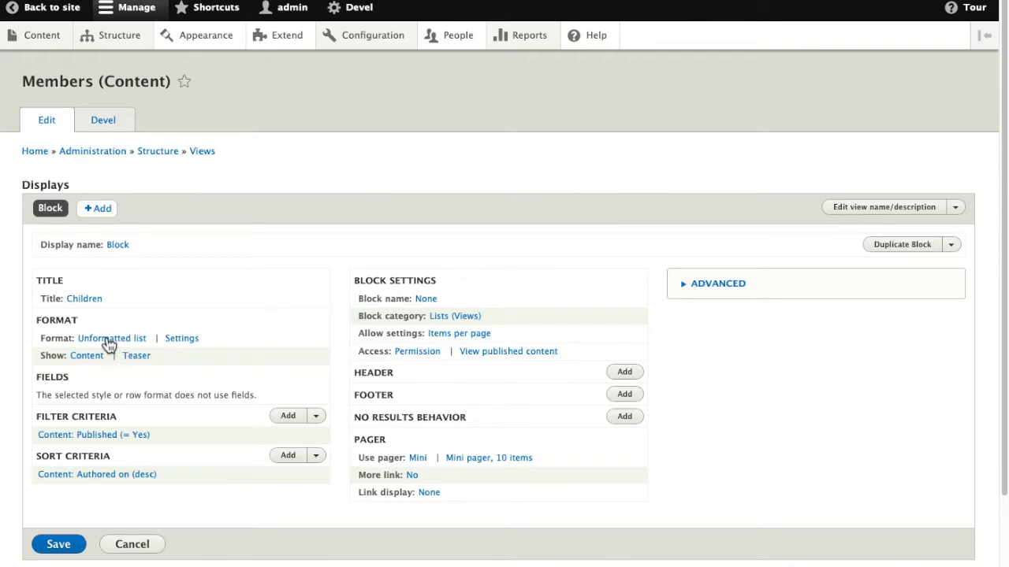
# Switch the Members view format to a four-column Grid and save the view.
pyautogui.click(112, 338)
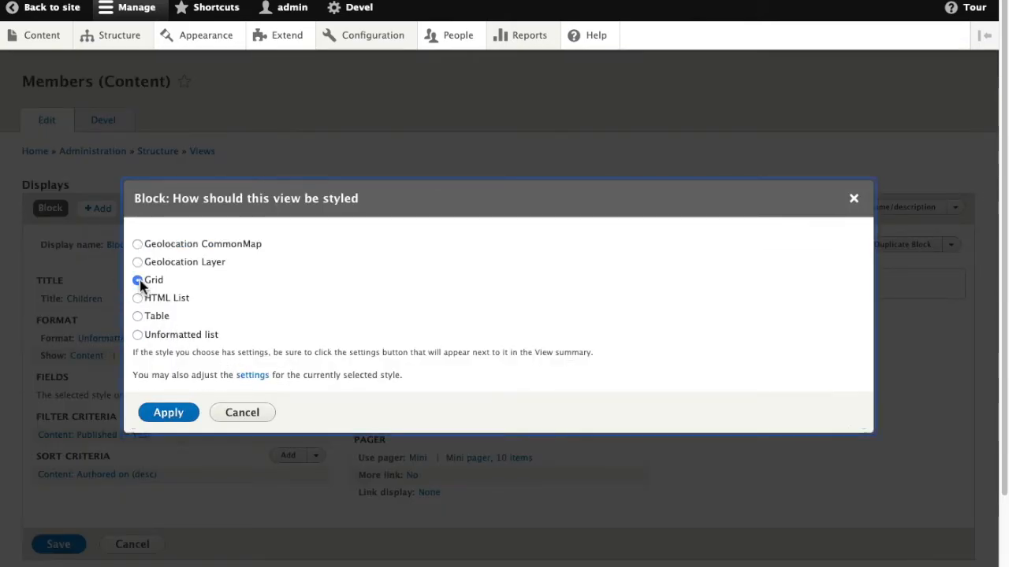
pyautogui.click(168, 412)
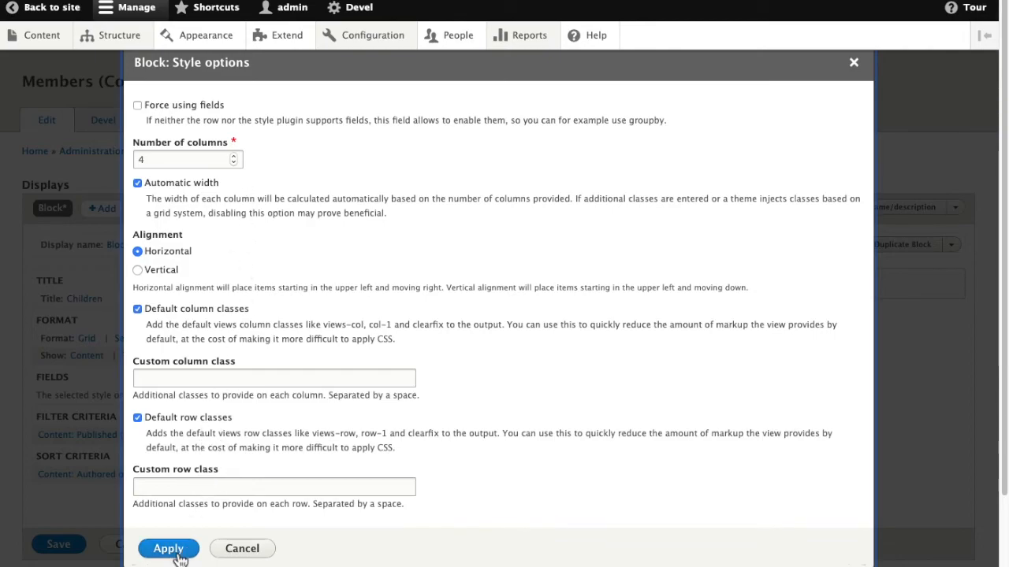
pyautogui.click(168, 549)
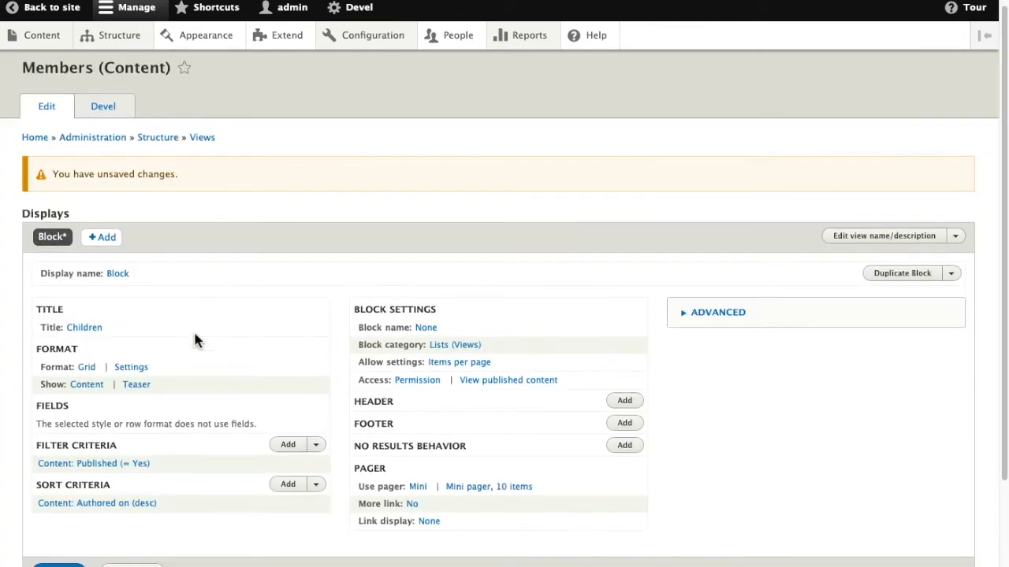
pyautogui.scroll(-3)
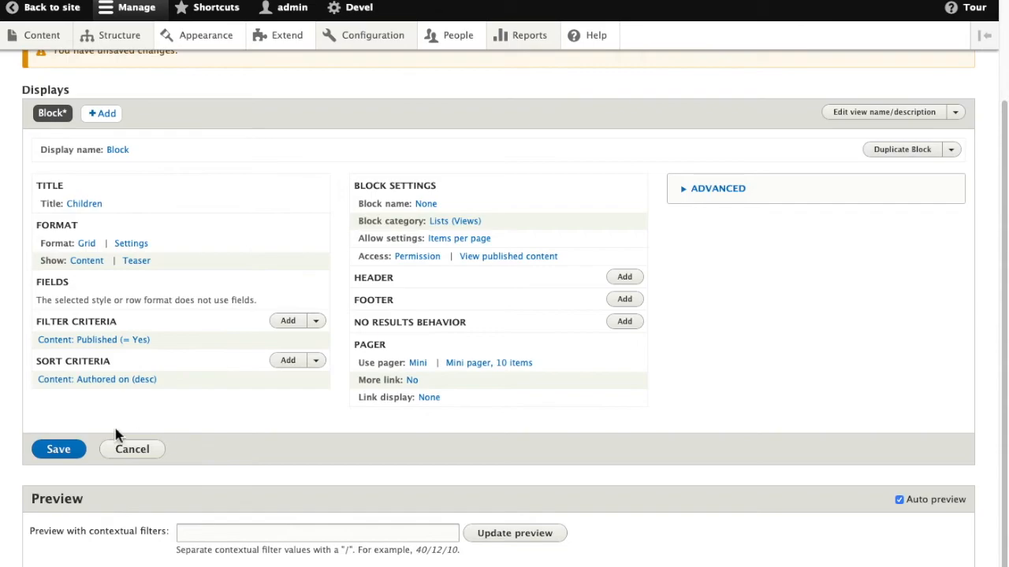
pyautogui.moveTo(198, 448)
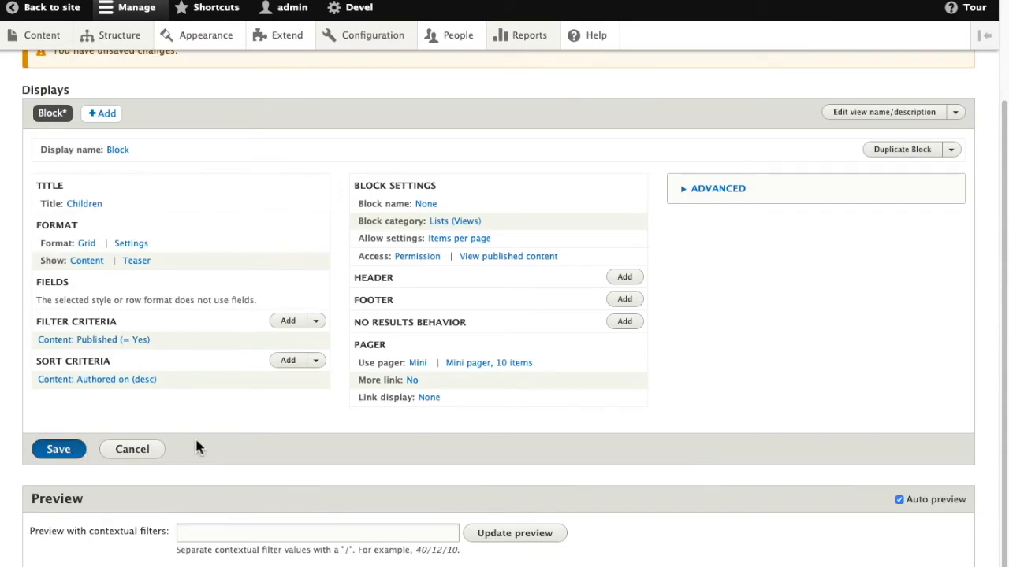
pyautogui.click(57, 449)
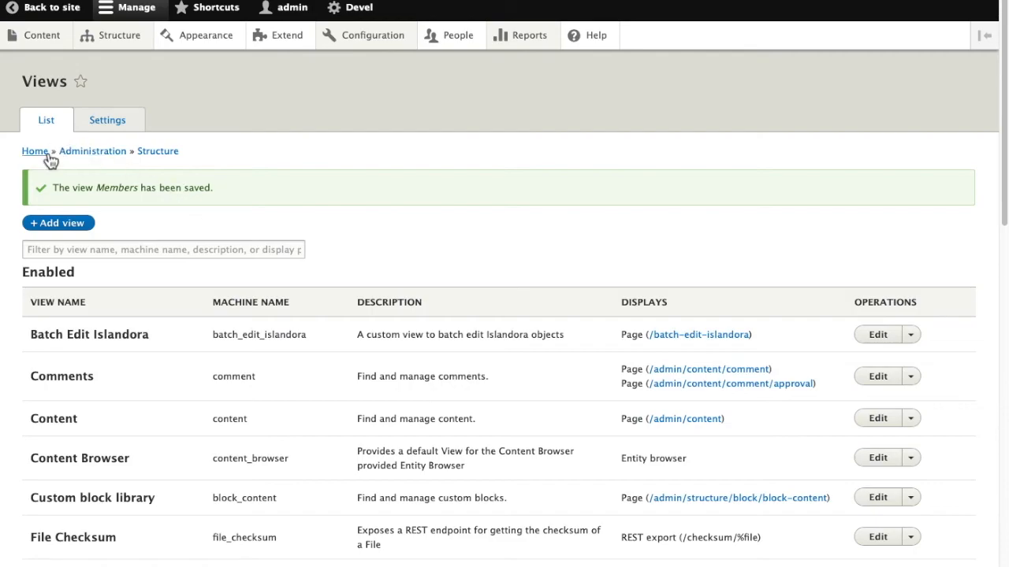
pyautogui.moveTo(41, 35)
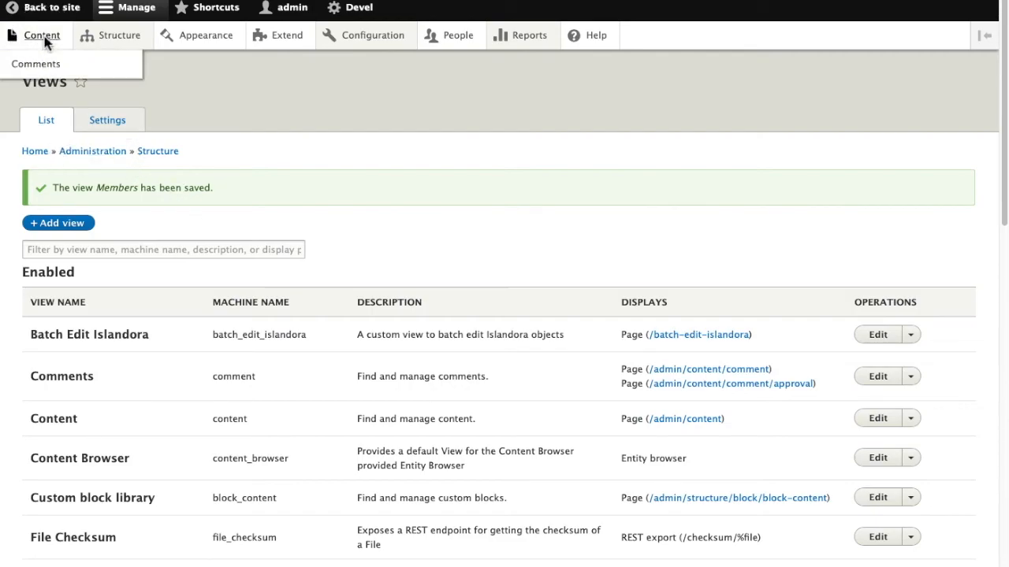
# Open the Cat Pictures collection from Content and scroll to its five-item Children grid.
pyautogui.click(42, 35)
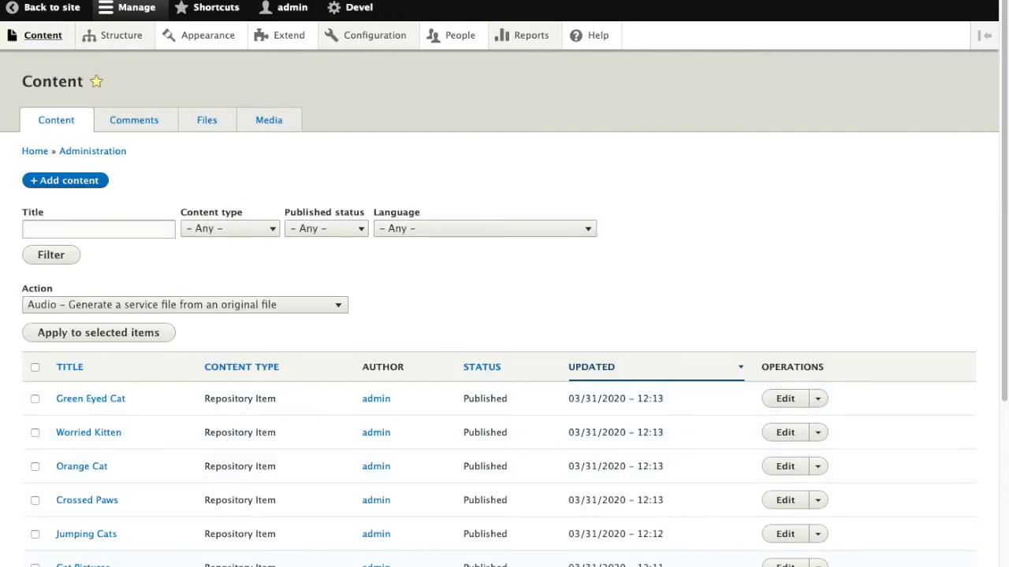
pyautogui.scroll(-3)
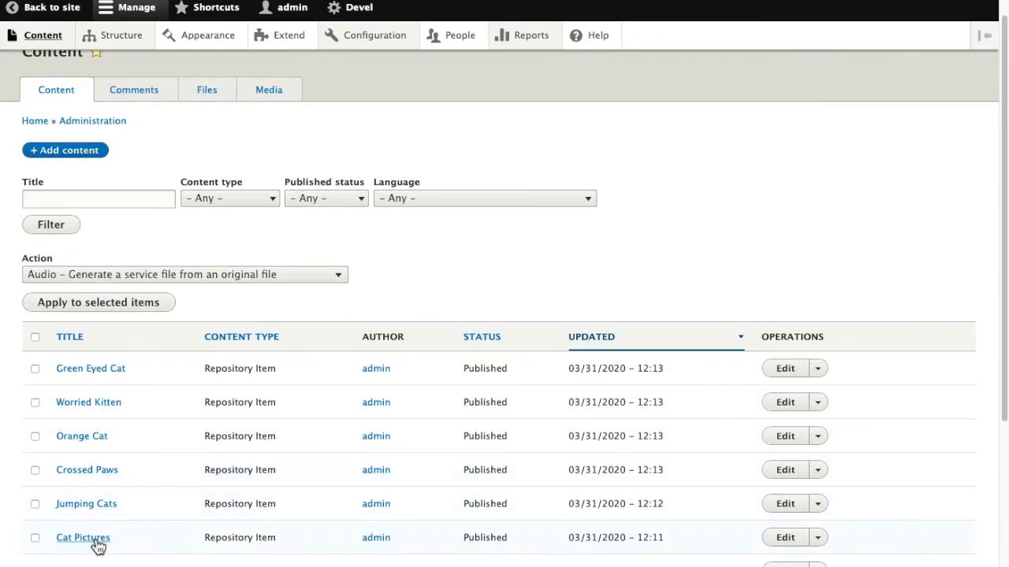
pyautogui.click(83, 537)
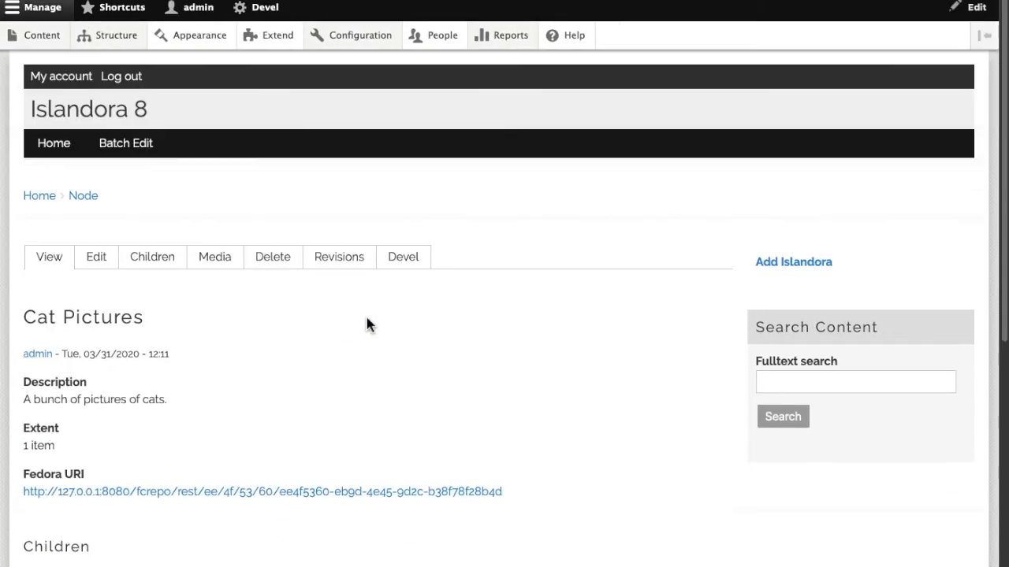
pyautogui.scroll(-3)
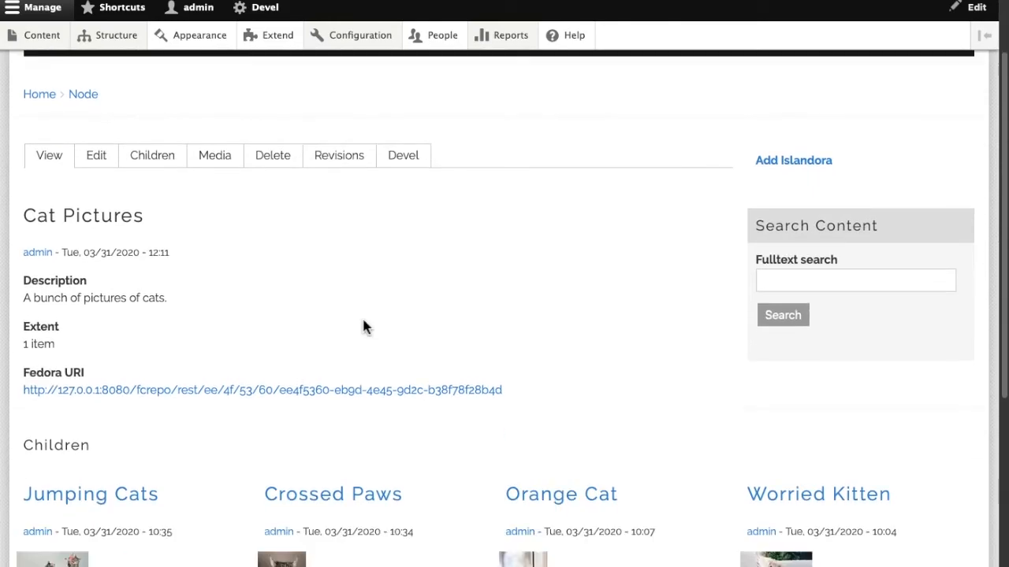
pyautogui.scroll(-3)
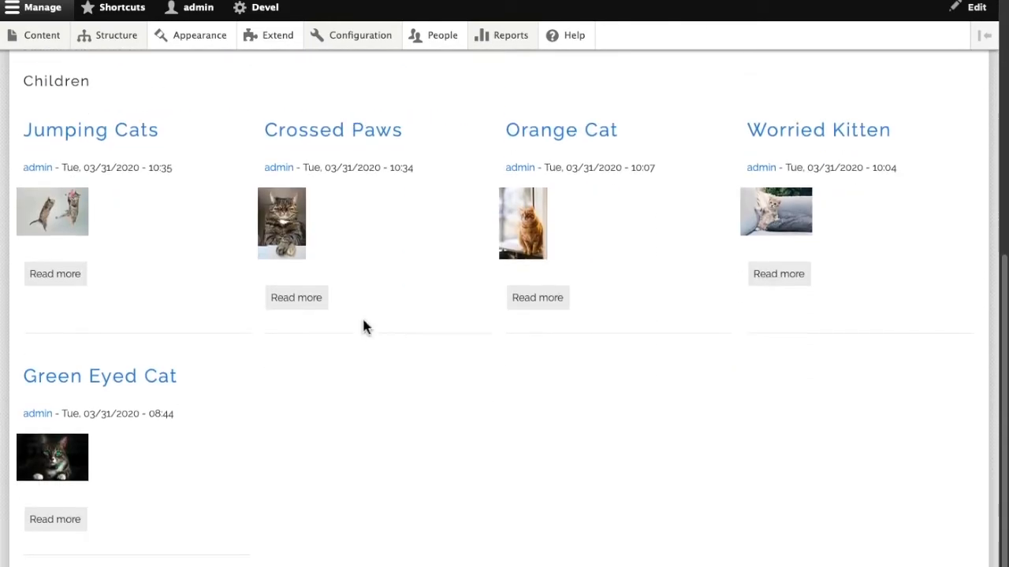
pyautogui.moveTo(733, 321)
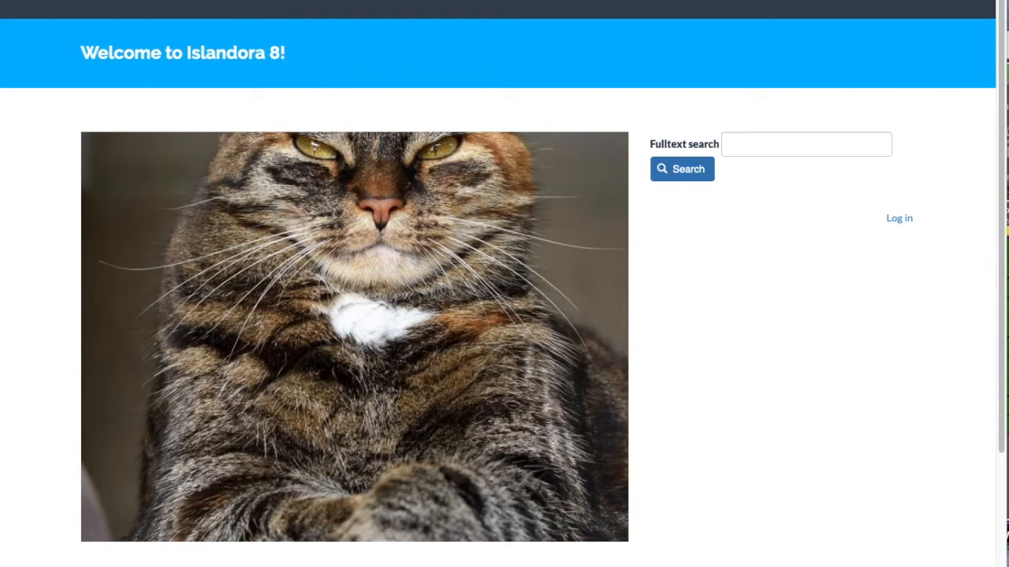
pyautogui.moveTo(687, 5)
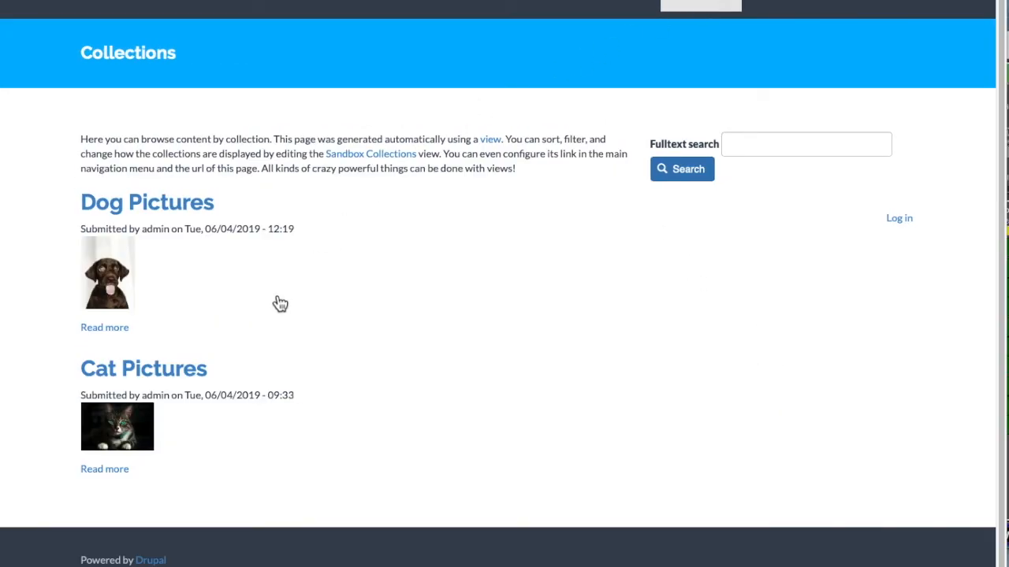
# Open the demo site's Cat Pictures collection and scroll through its tiled photo grid.
pyautogui.click(144, 368)
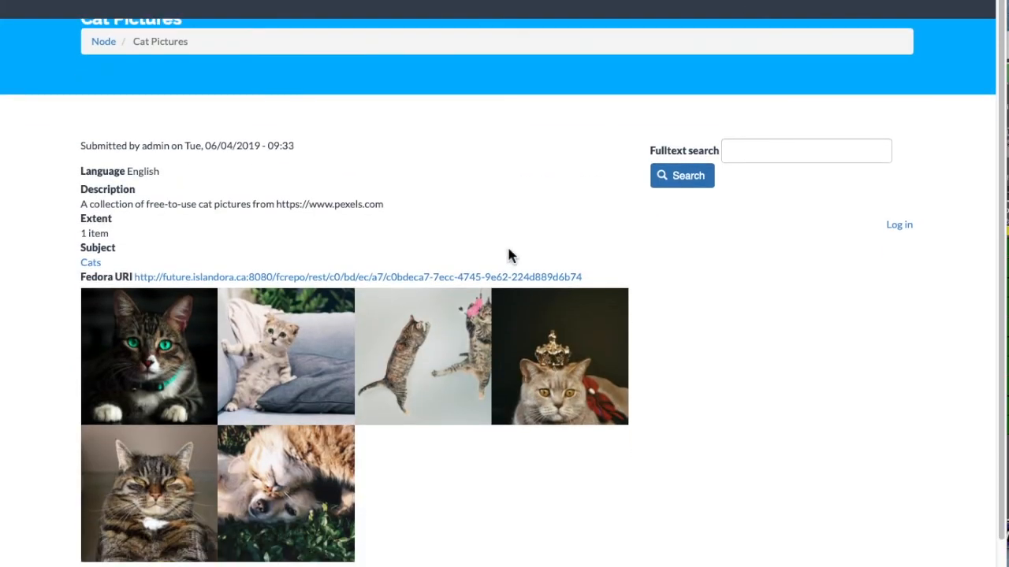
pyautogui.scroll(-3)
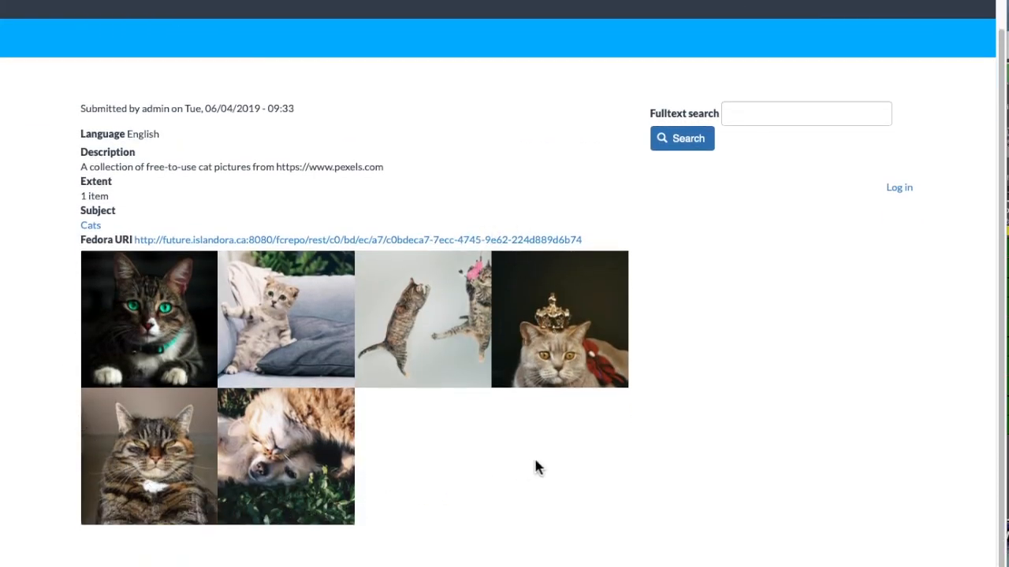
pyautogui.moveTo(171, 330)
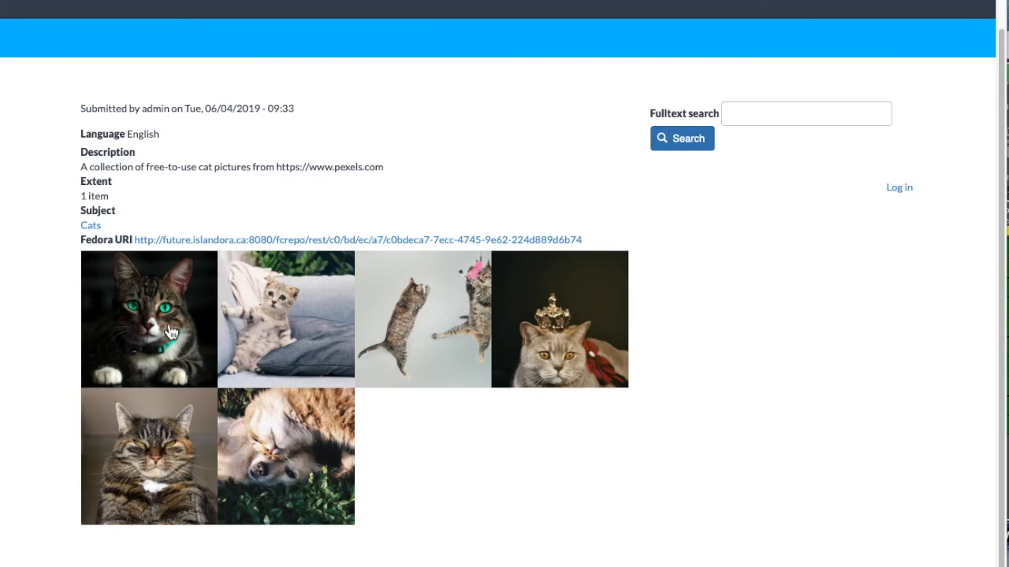
pyautogui.moveTo(530, 407)
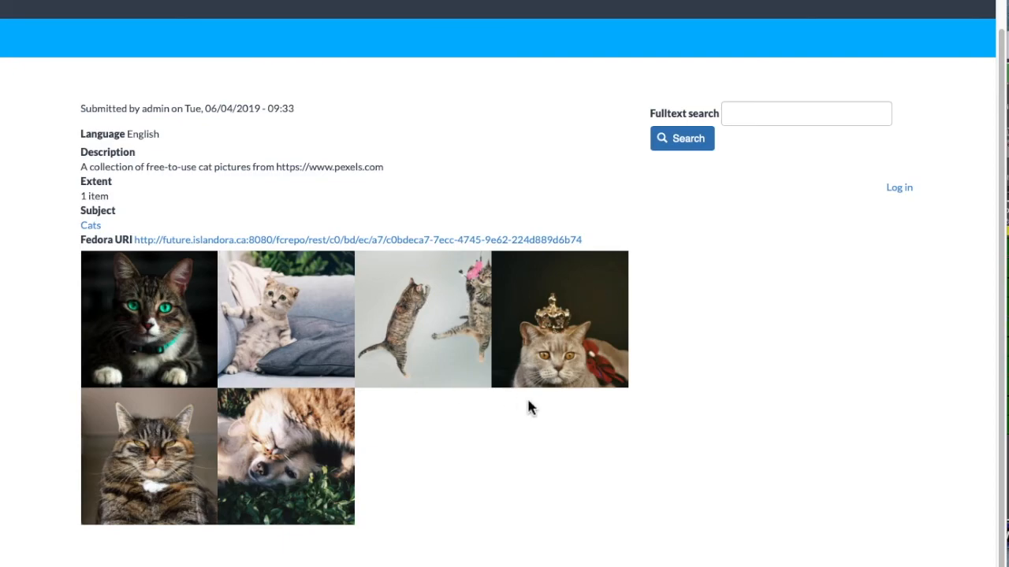